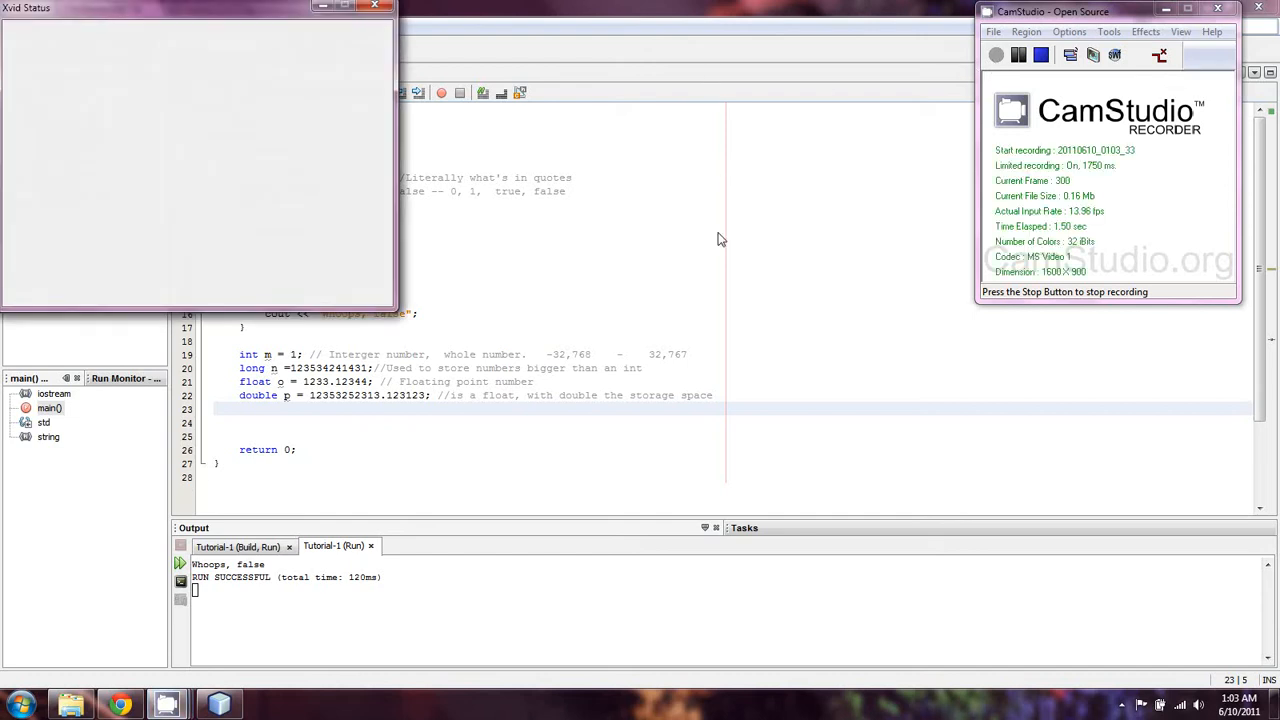
mouse_move(780, 224)
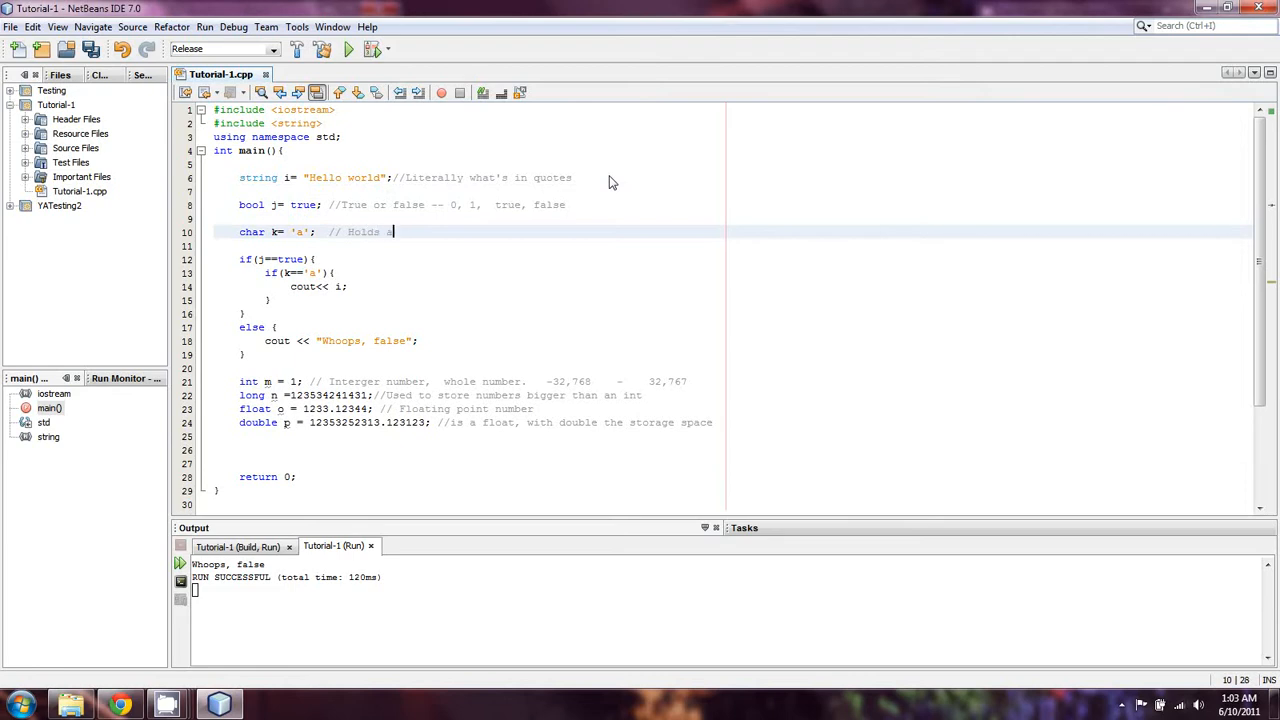
Step: Complete the char k comment to read 'Holds a single character'
text(single)
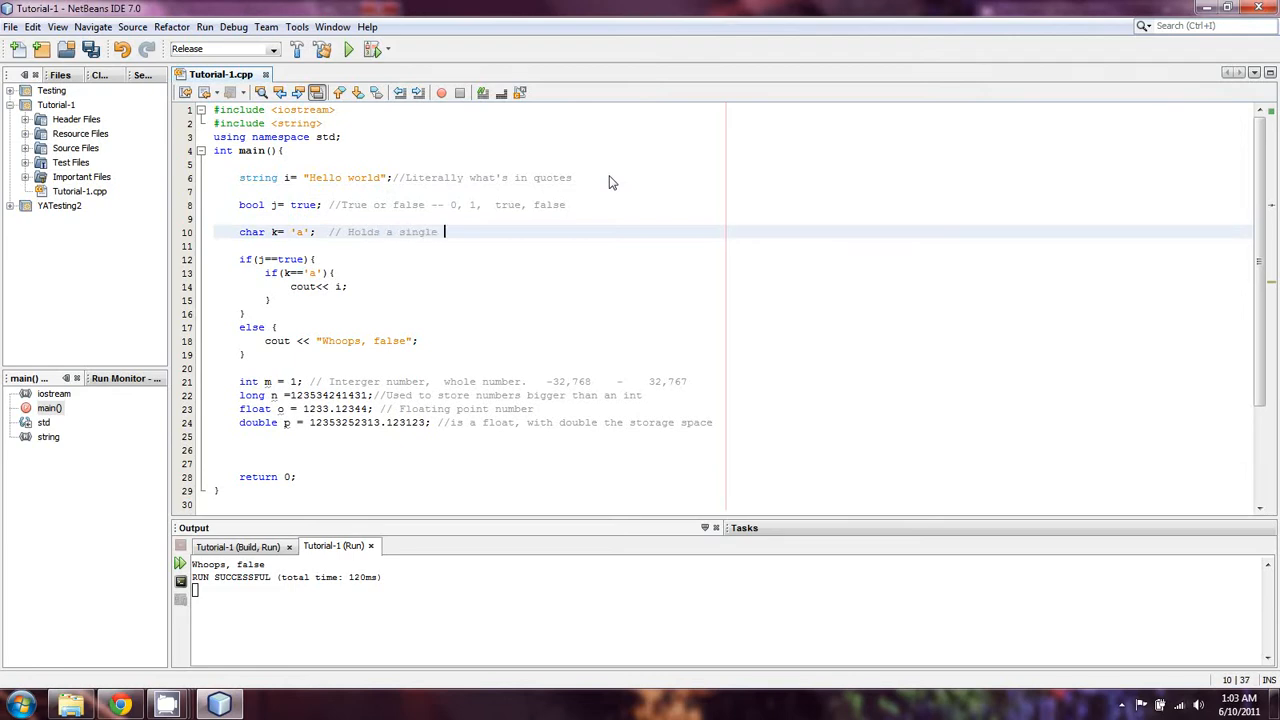
text(character)
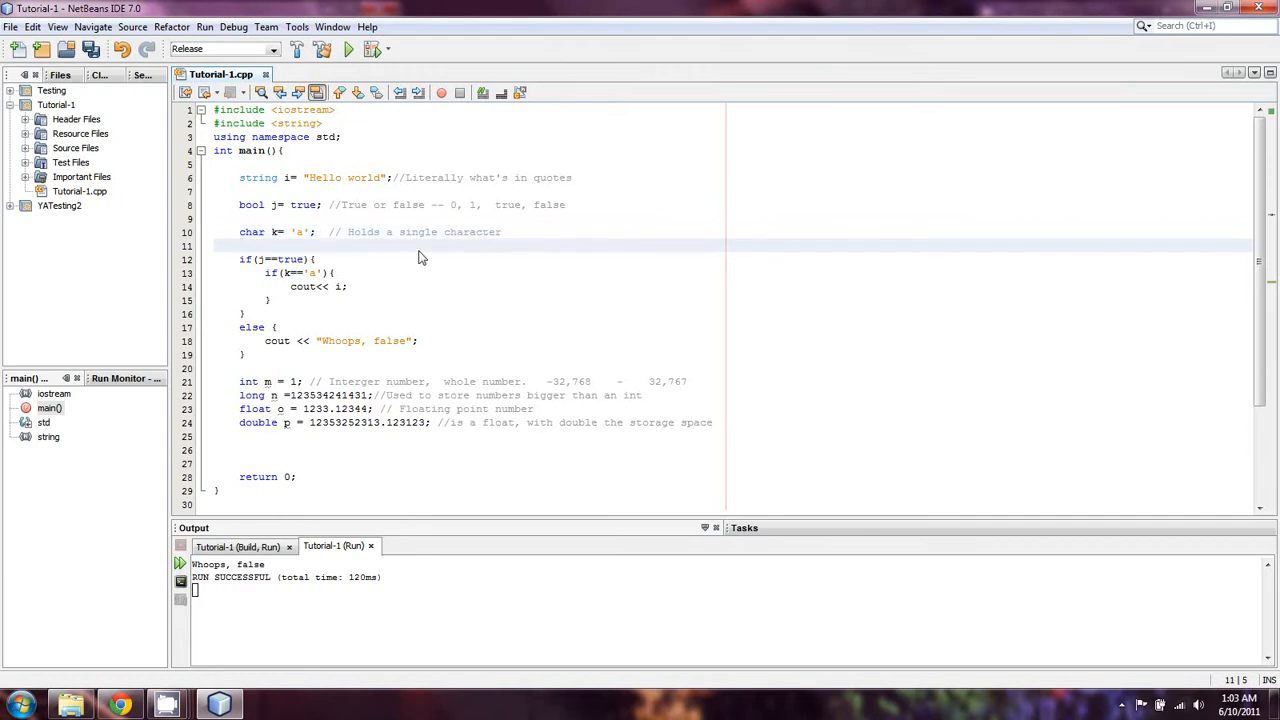
Step: Move the string, bool and char declarations onto consecutive lines with blank lines above them
click(314, 260)
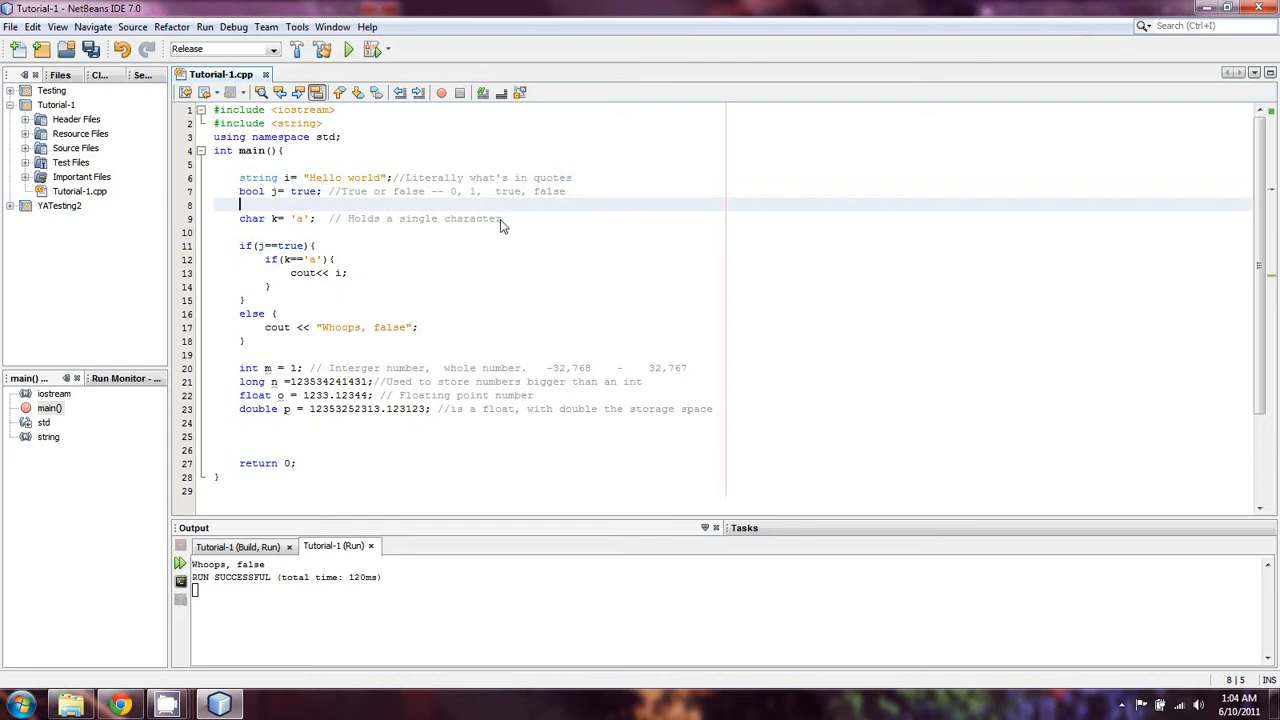
mouse_move(532, 262)
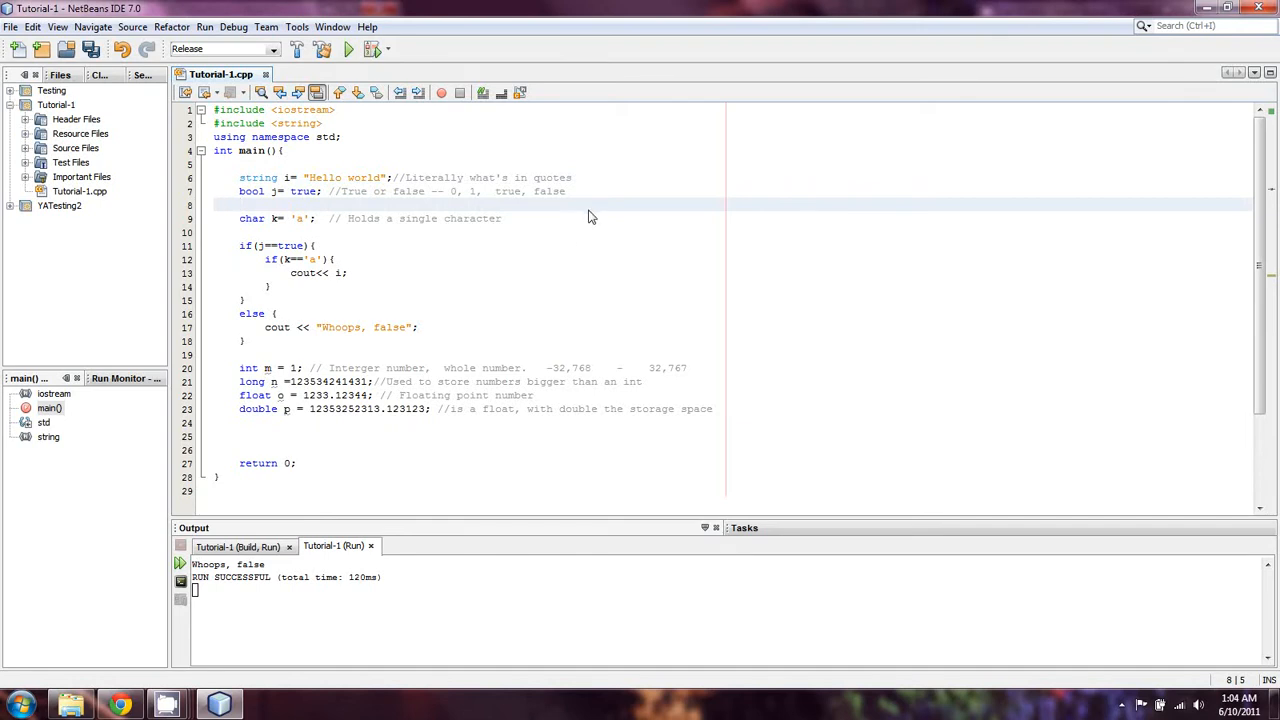
scroll(down, 3)
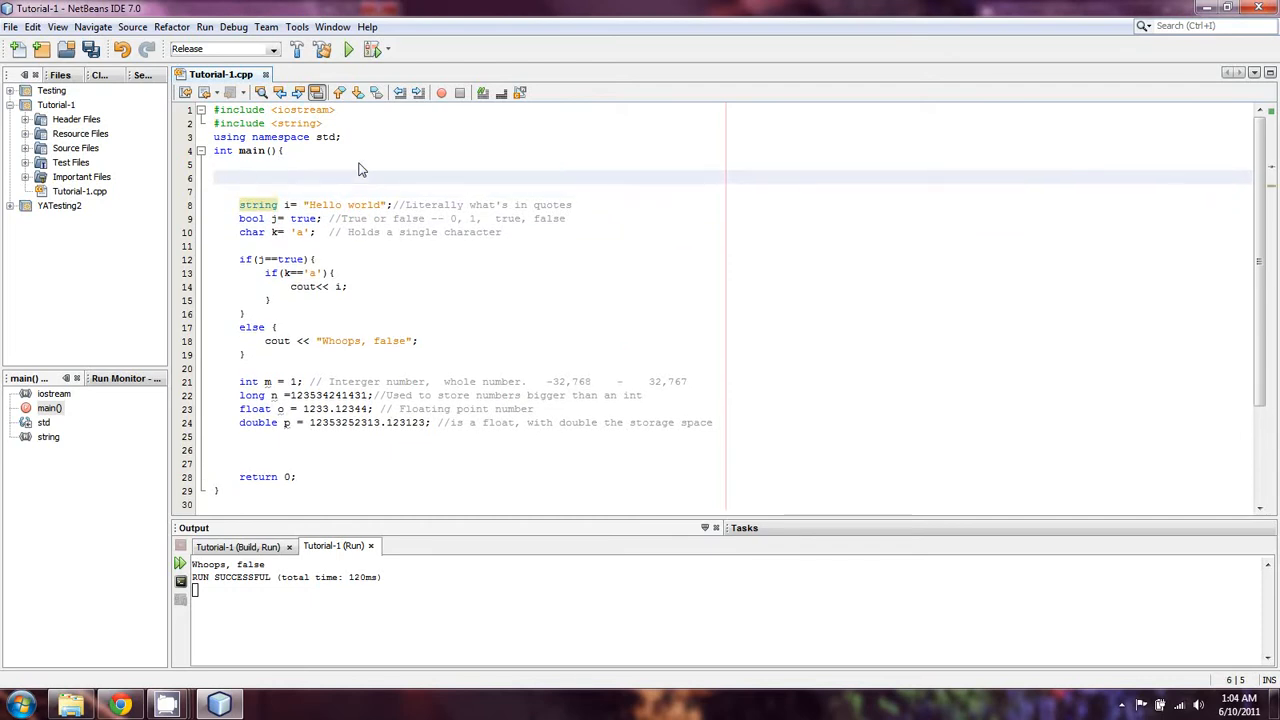
Step: Write 'int fuzzyDuck=1;' at the top of main, then delete the declaration again
click(240, 176)
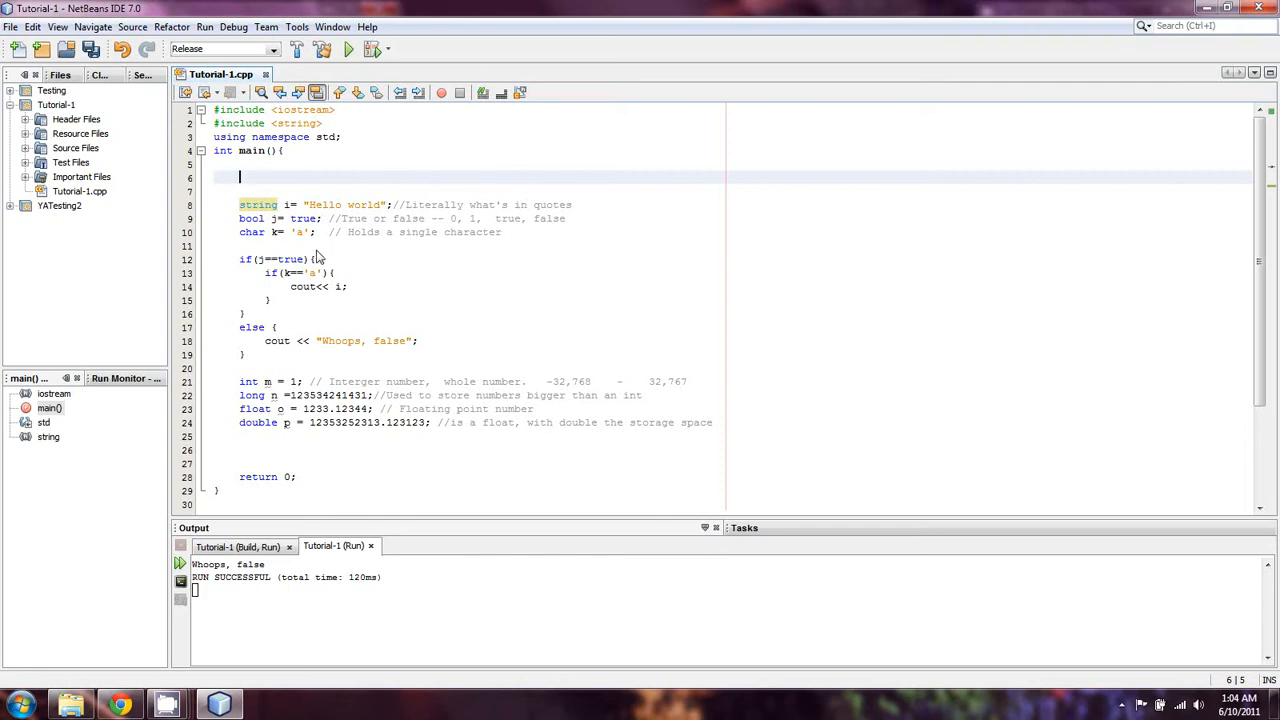
mouse_move(304, 244)
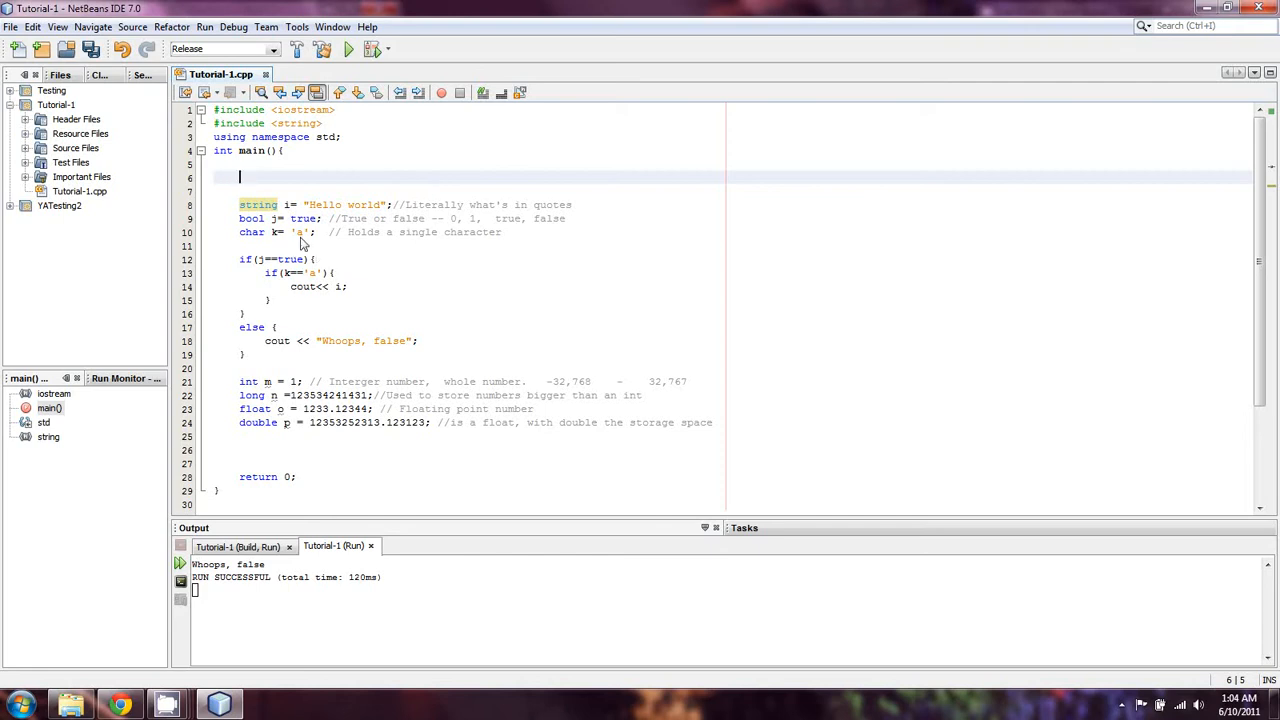
mouse_move(358, 248)
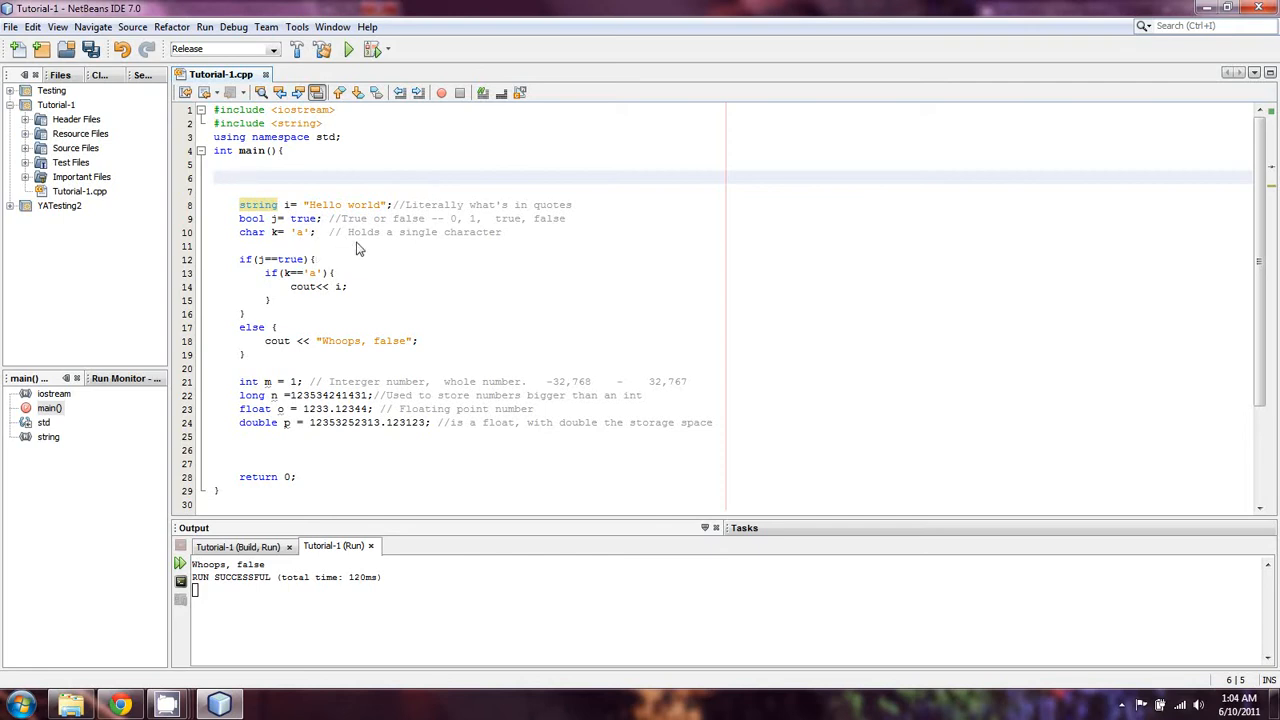
text(int f)
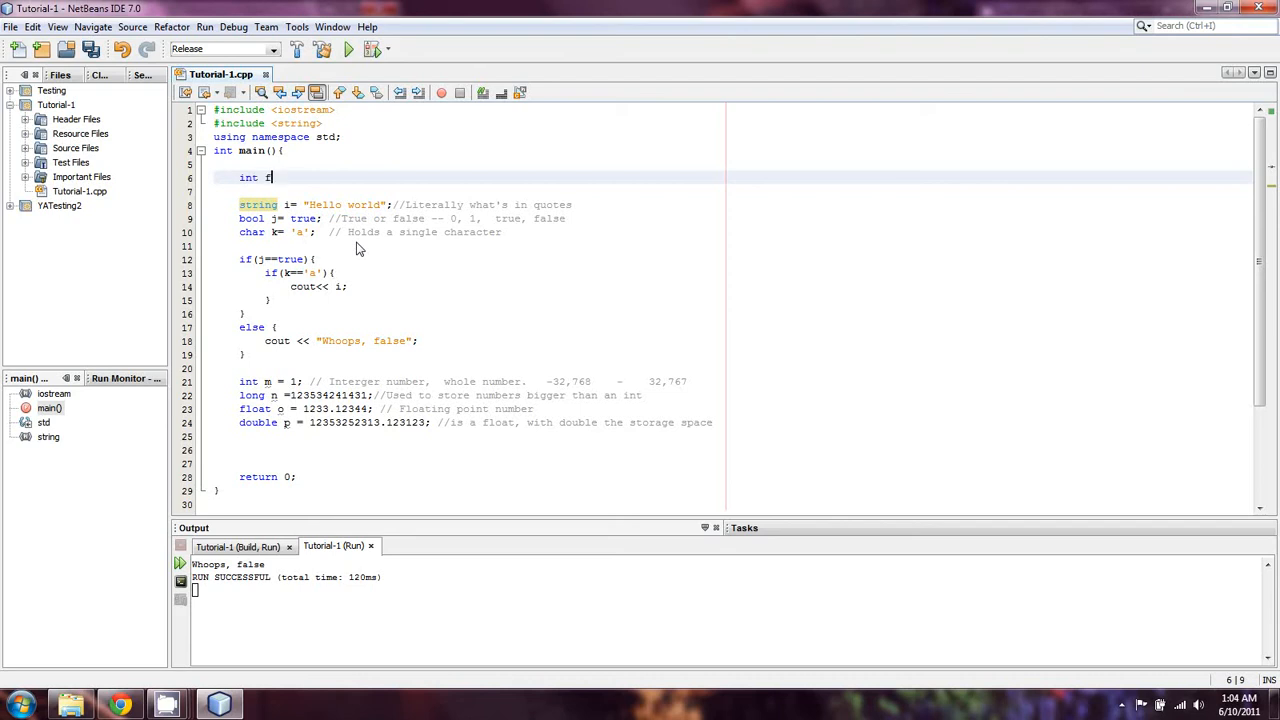
text(uzzyDuck)
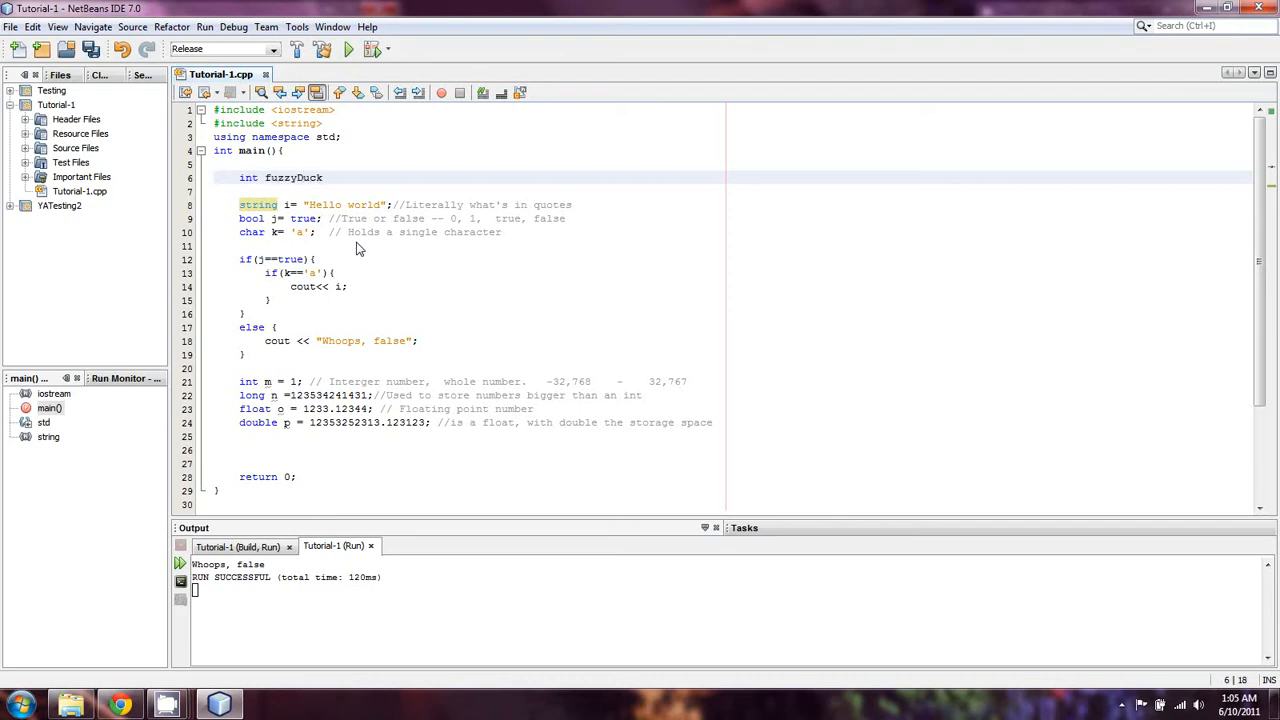
text(=1;)
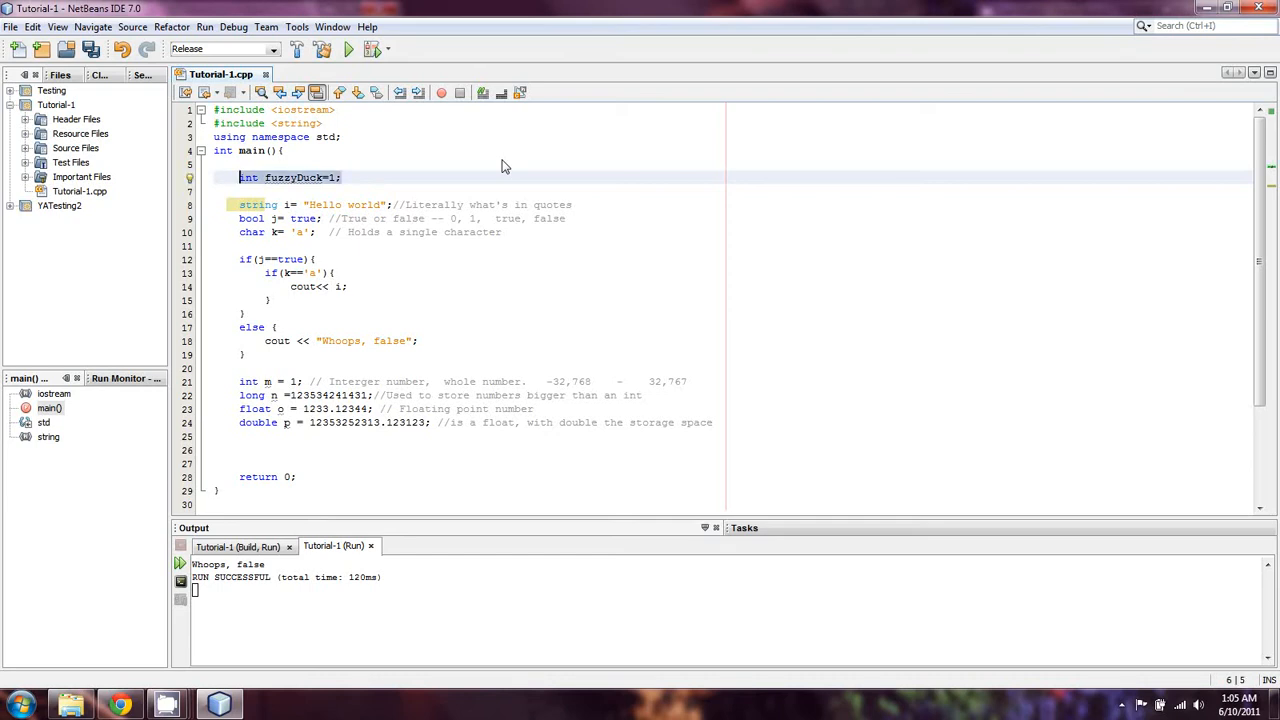
key(Delete)
text(z)
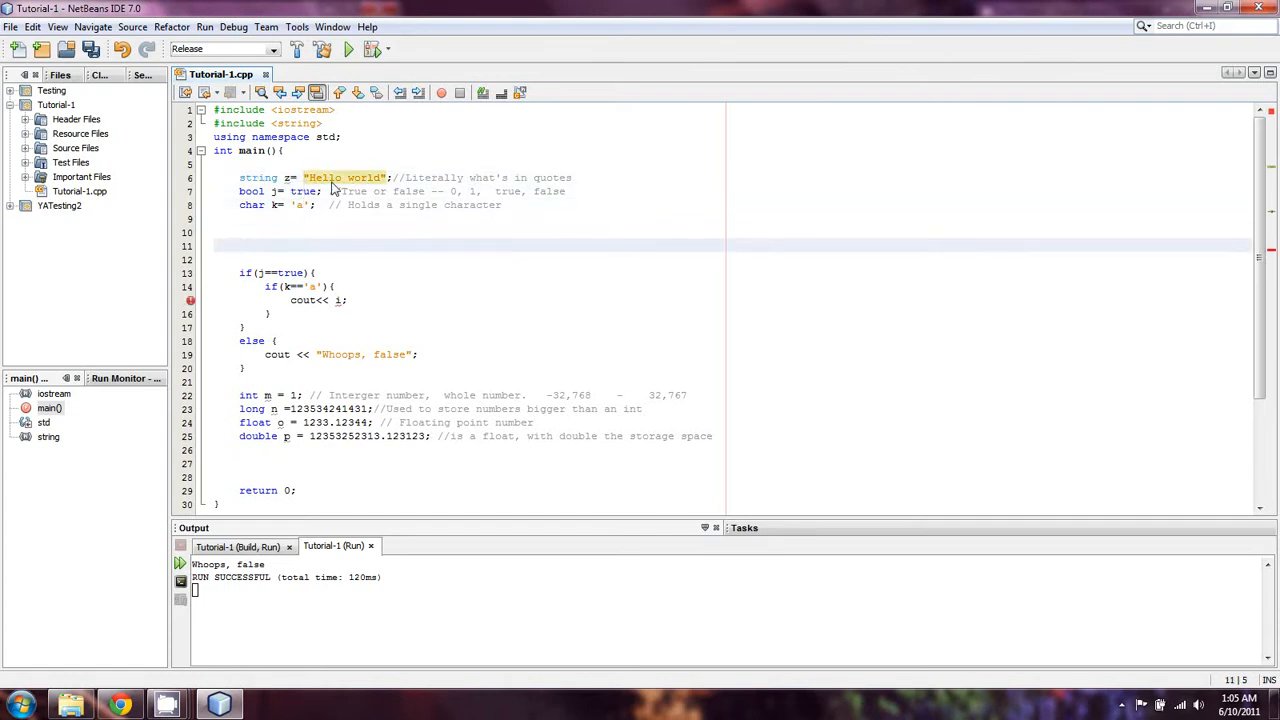
Step: Write the comment '//i -- iterator.' below char k, trying '-- ++,' and removing it
text(i)
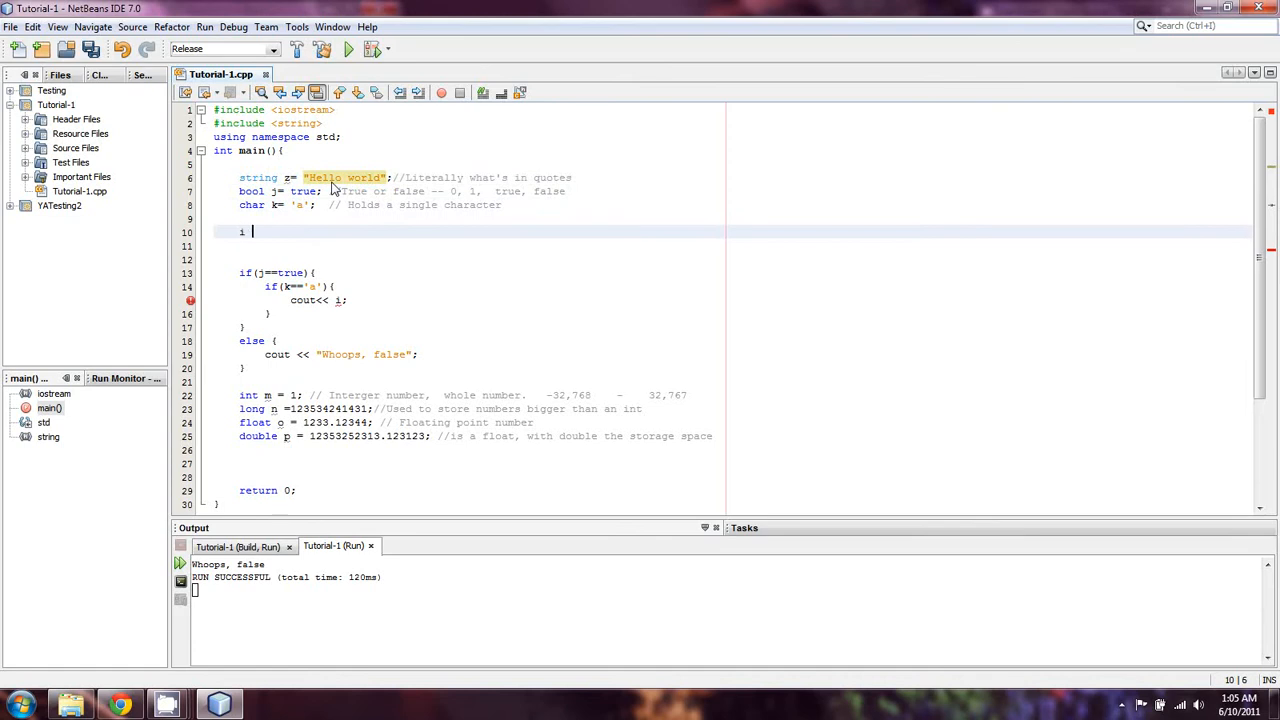
text(--)
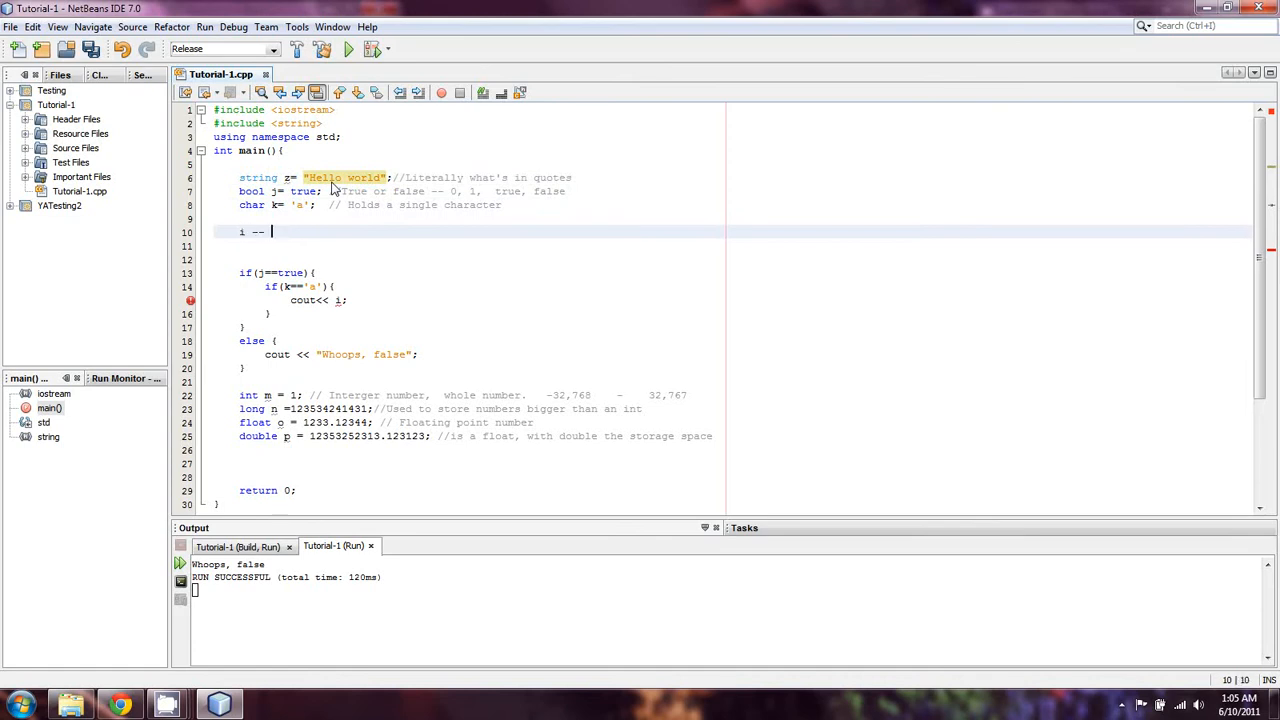
text(iterator.)
click(318, 300)
text(z)
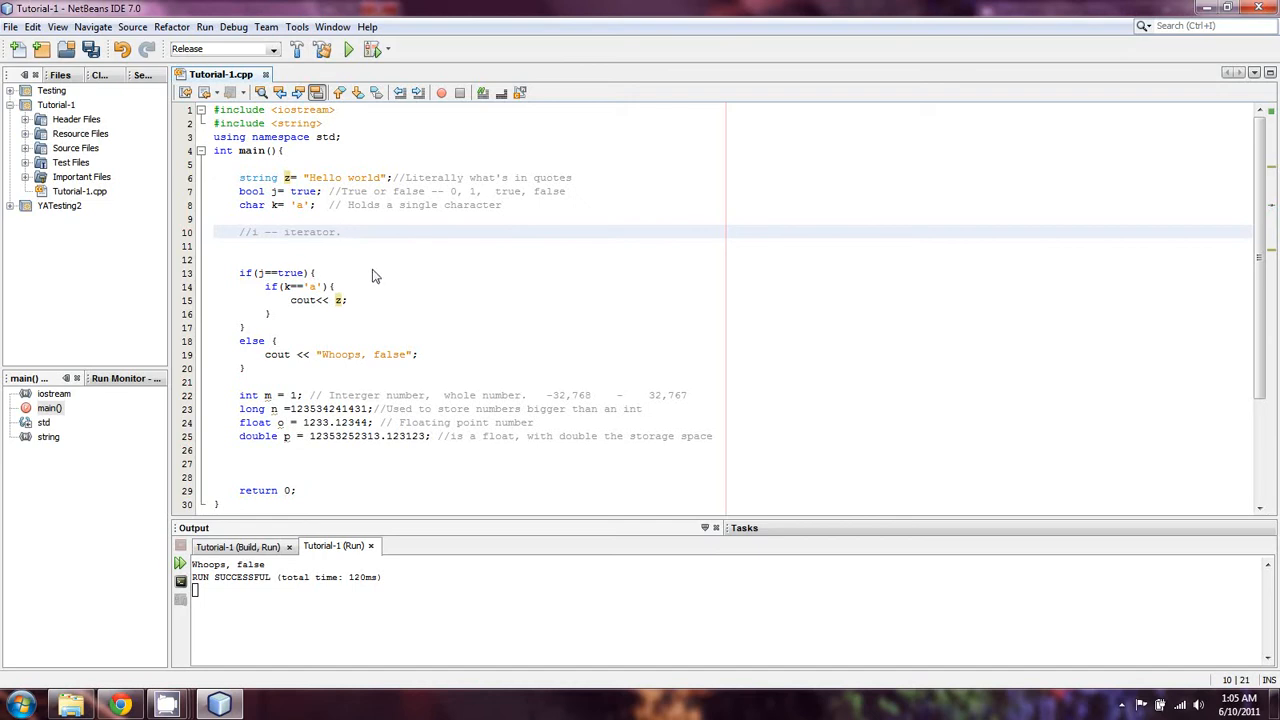
mouse_move(440, 250)
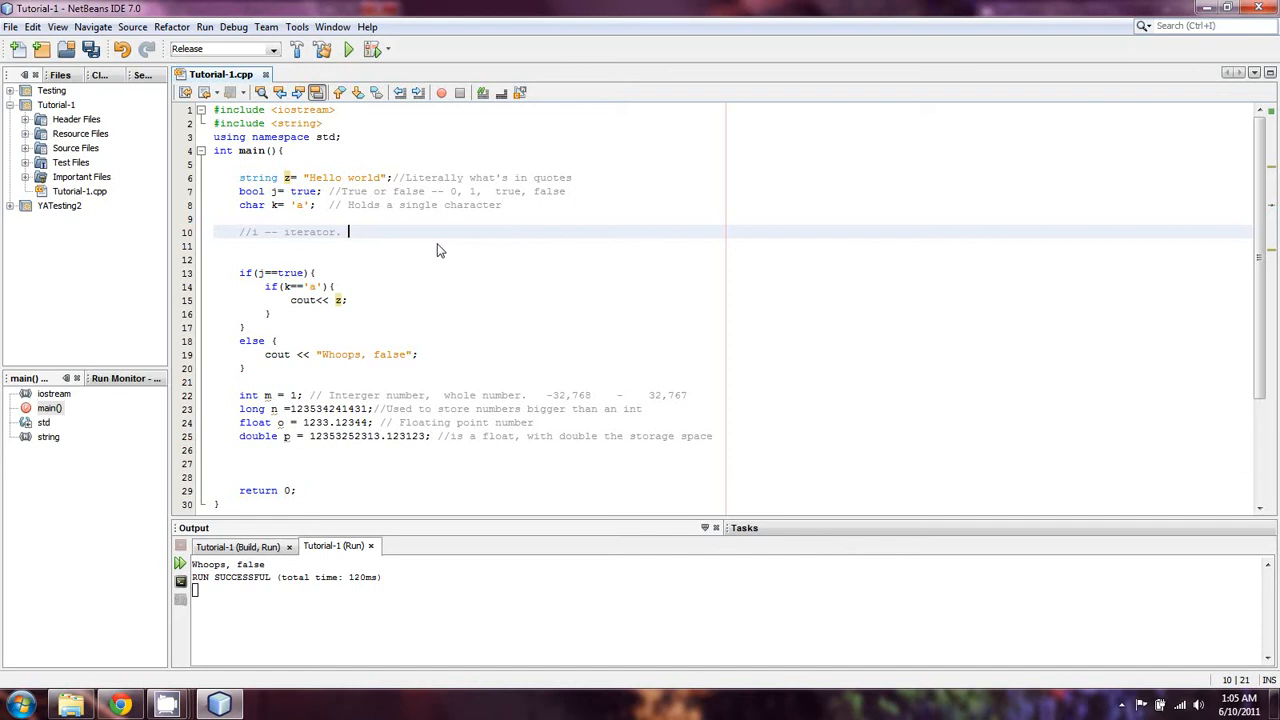
text(--,)
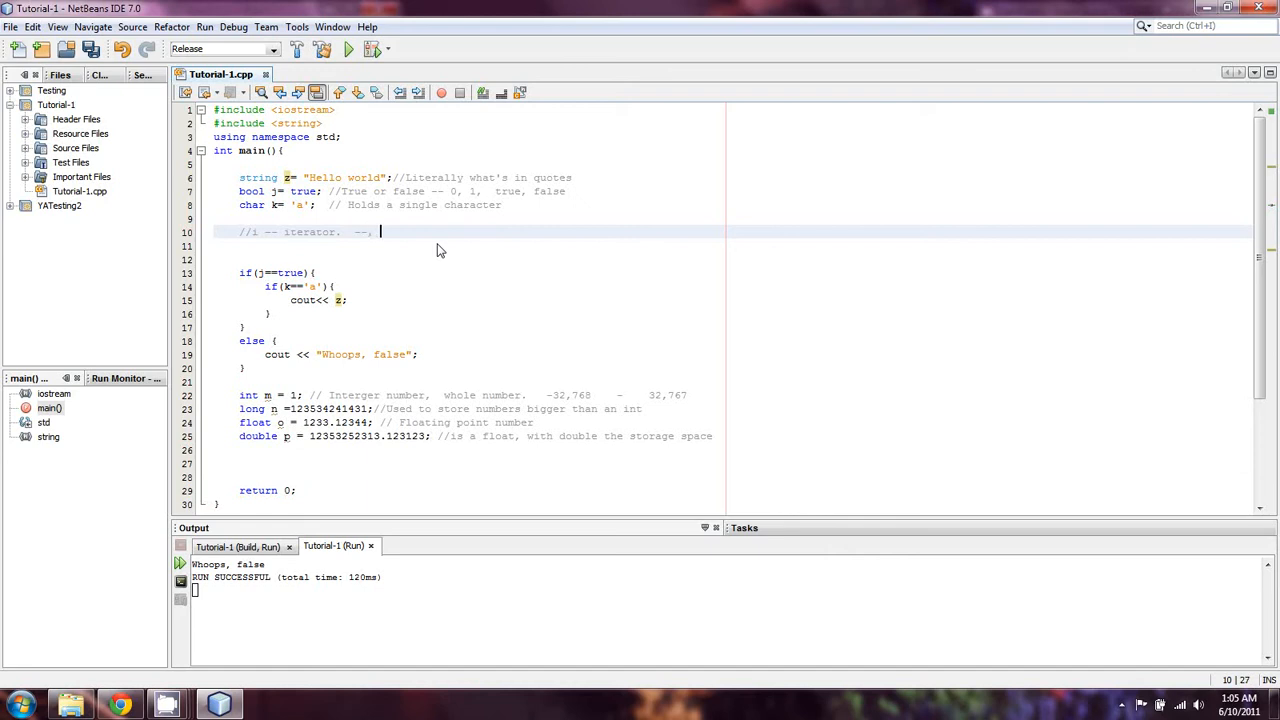
text(++,)
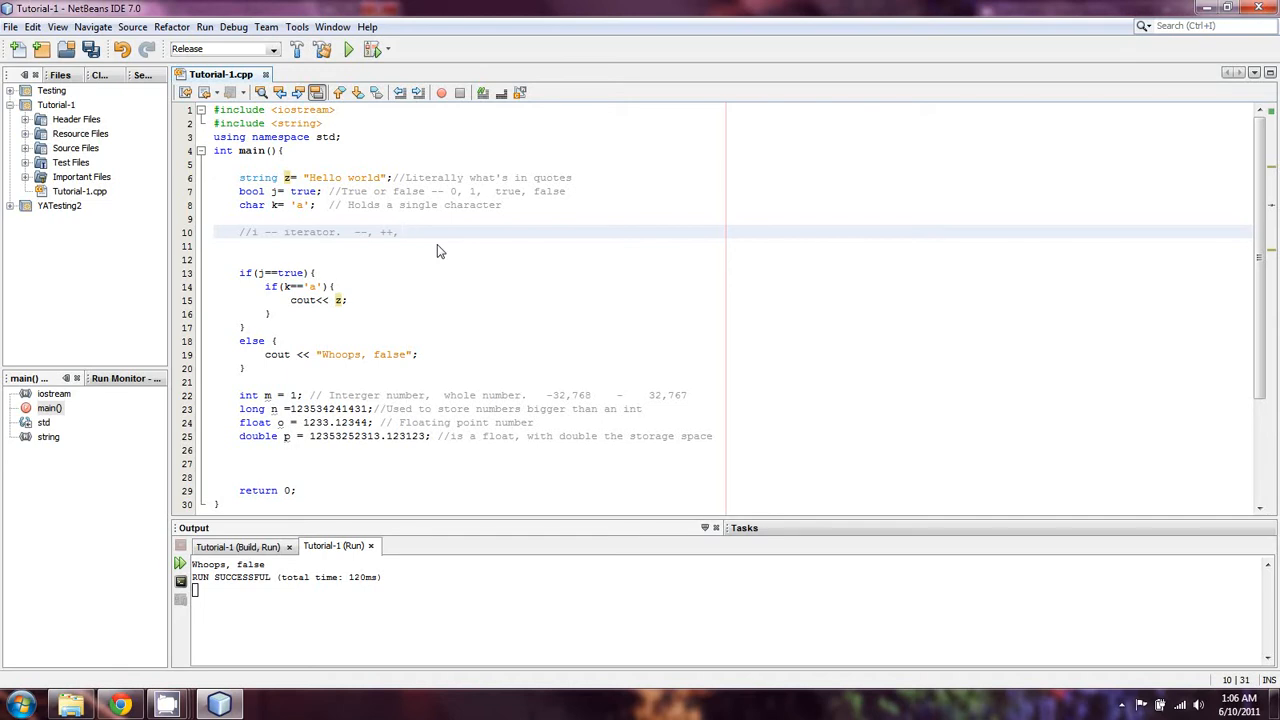
click(404, 232)
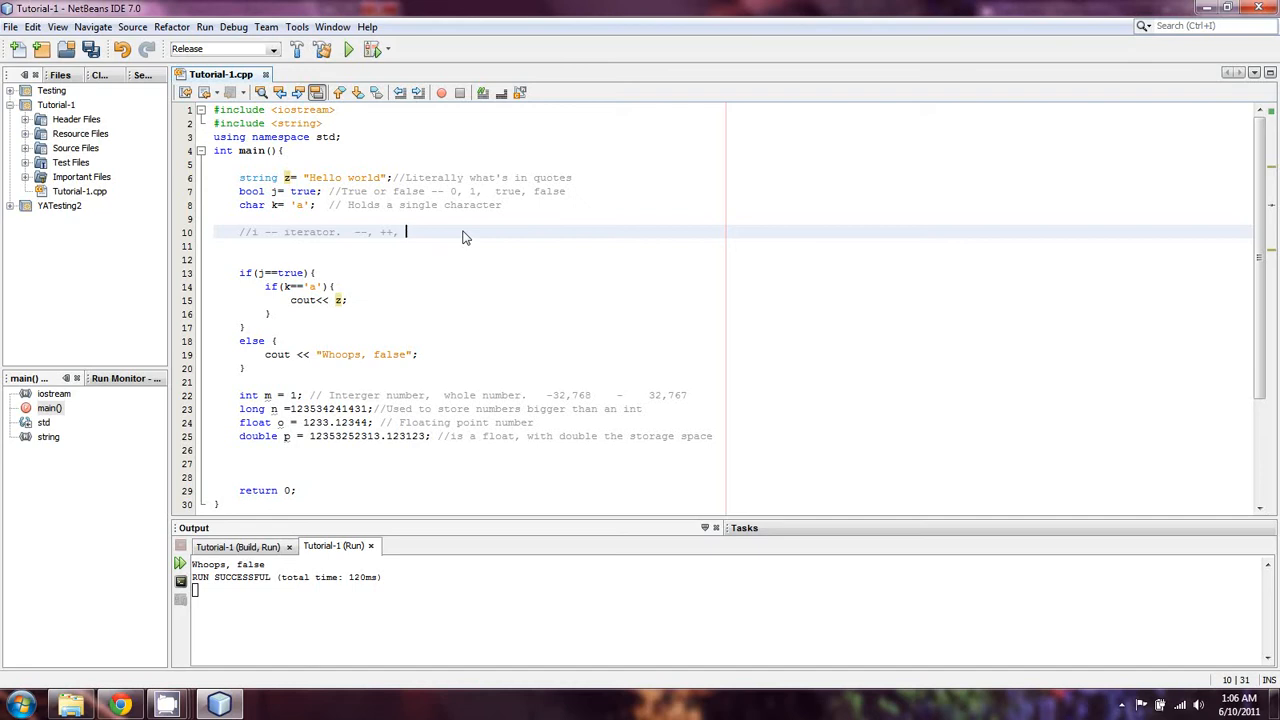
text(-)
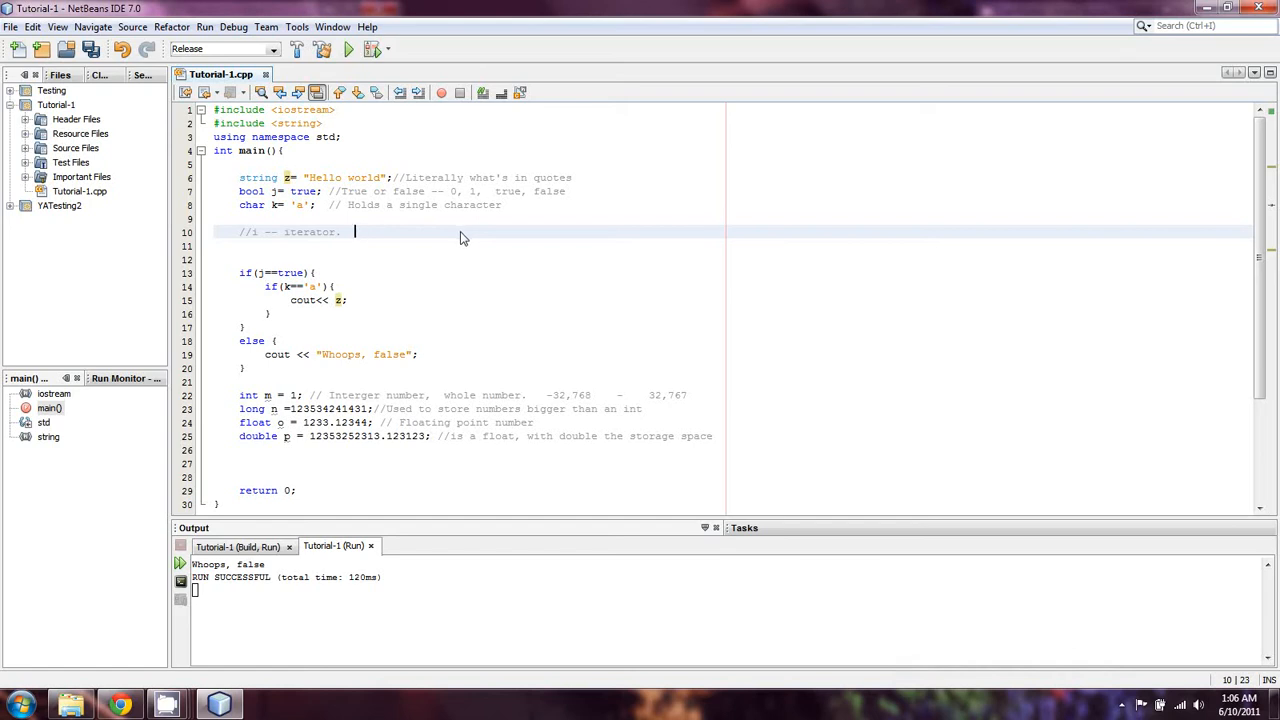
mouse_move(478, 232)
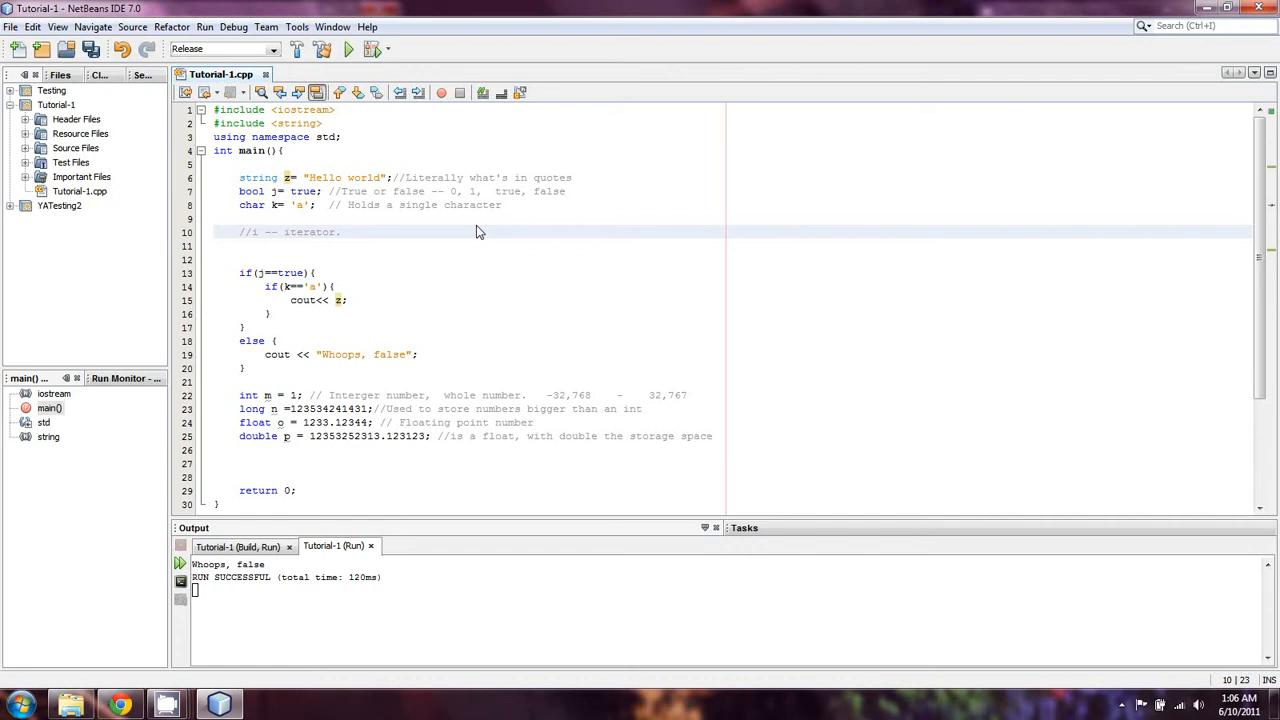
mouse_move(270, 400)
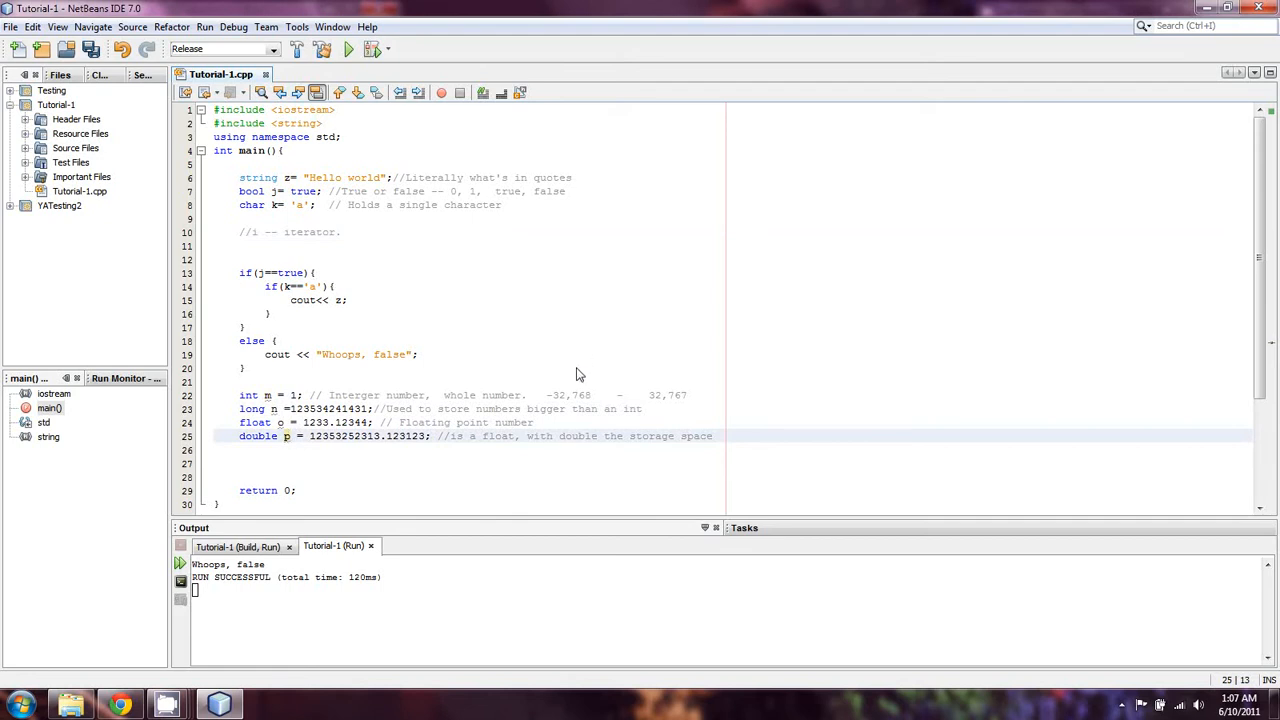
mouse_move(290, 262)
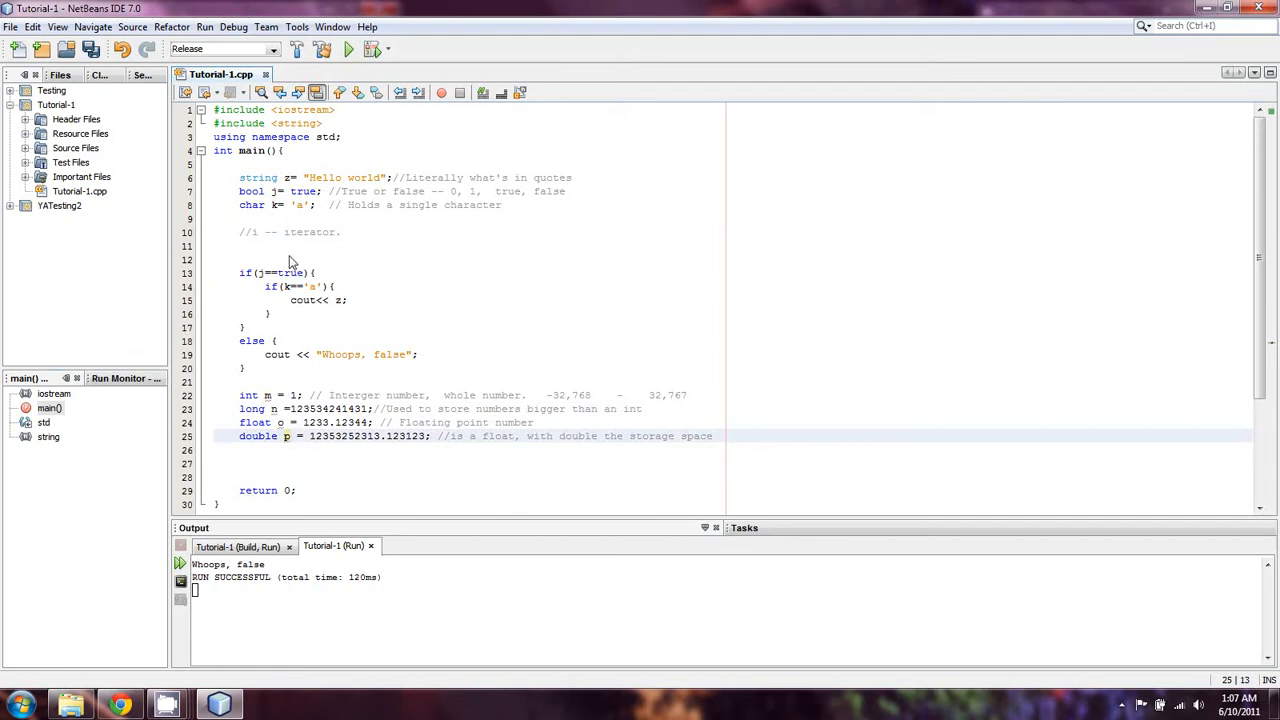
scroll(down, 3)
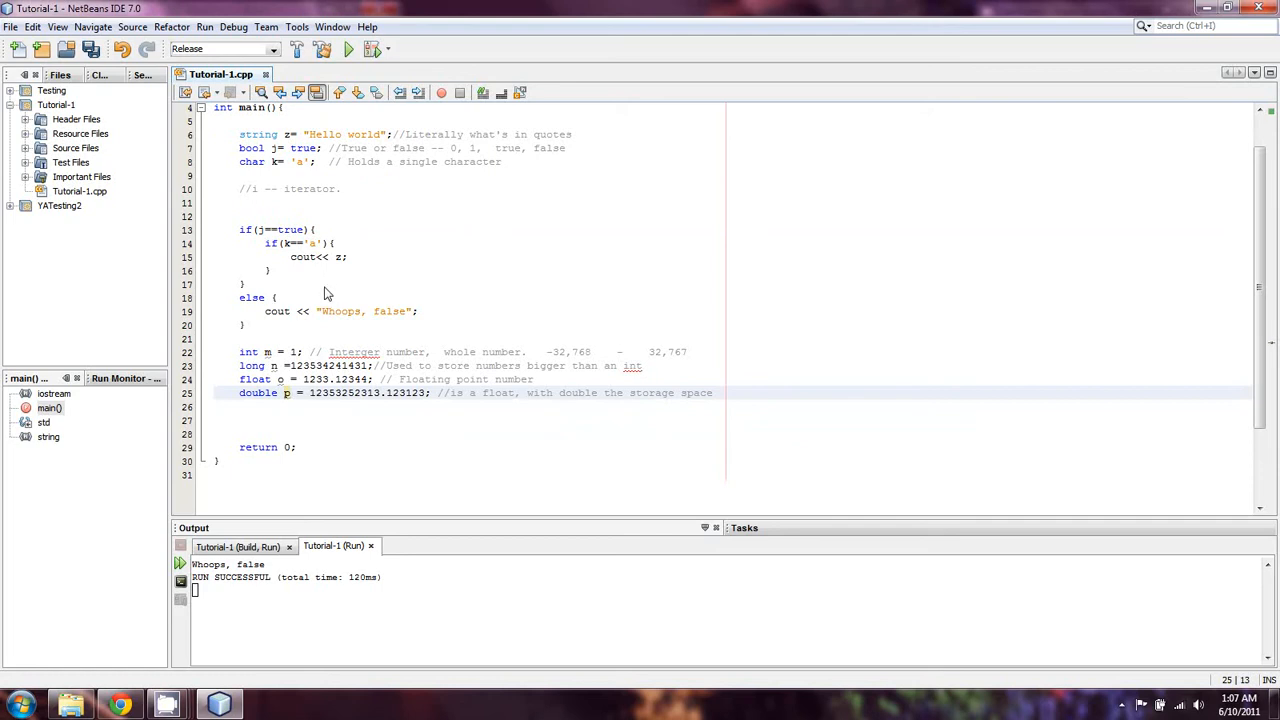
click(256, 228)
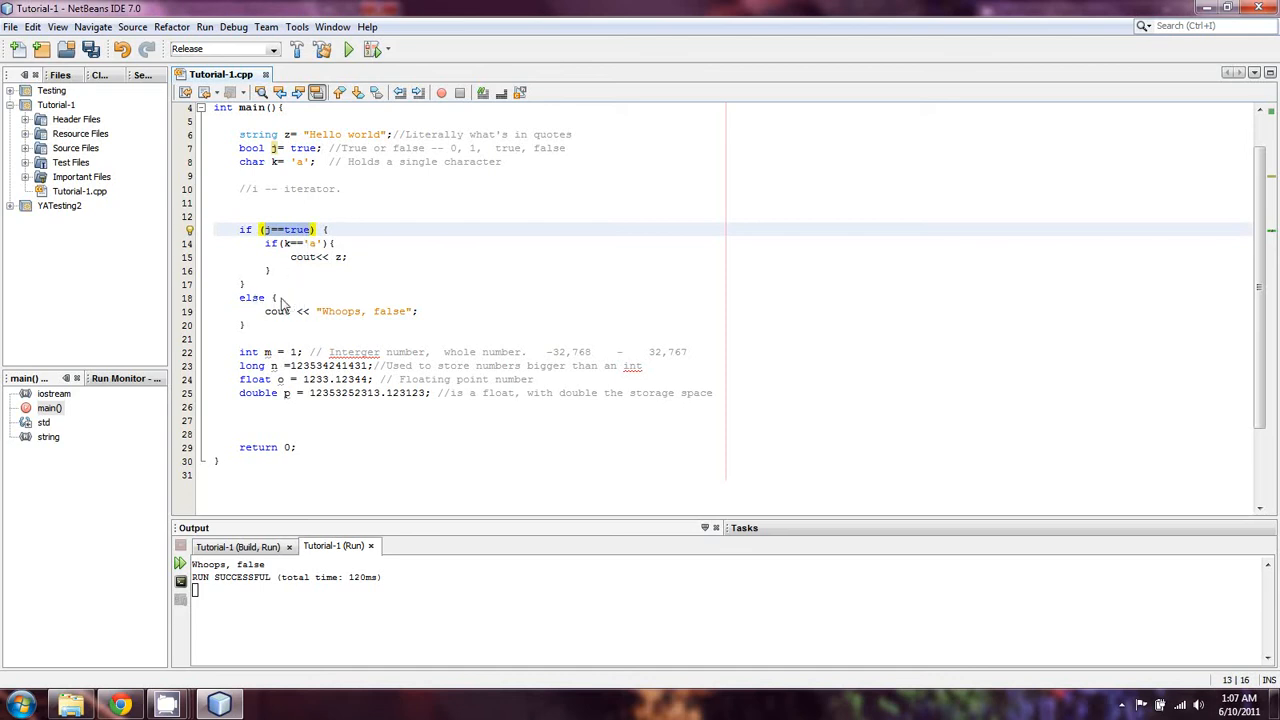
click(268, 296)
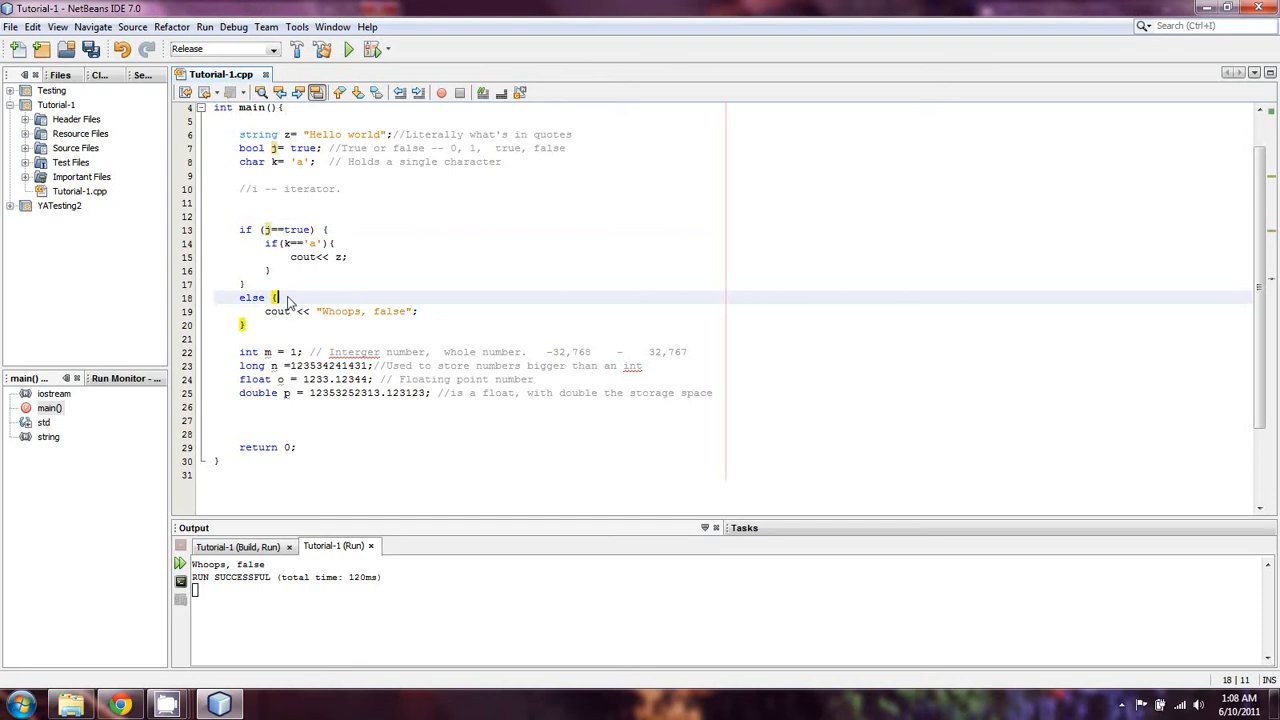
mouse_move(344, 236)
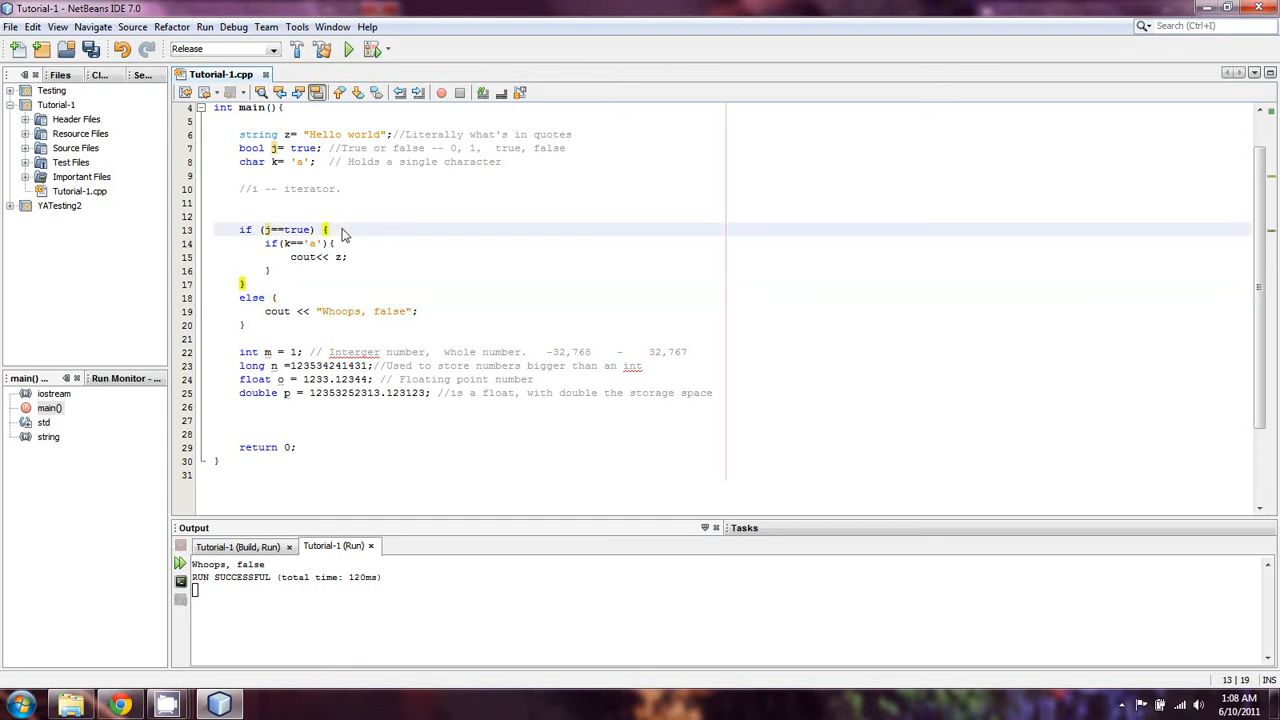
click(328, 228)
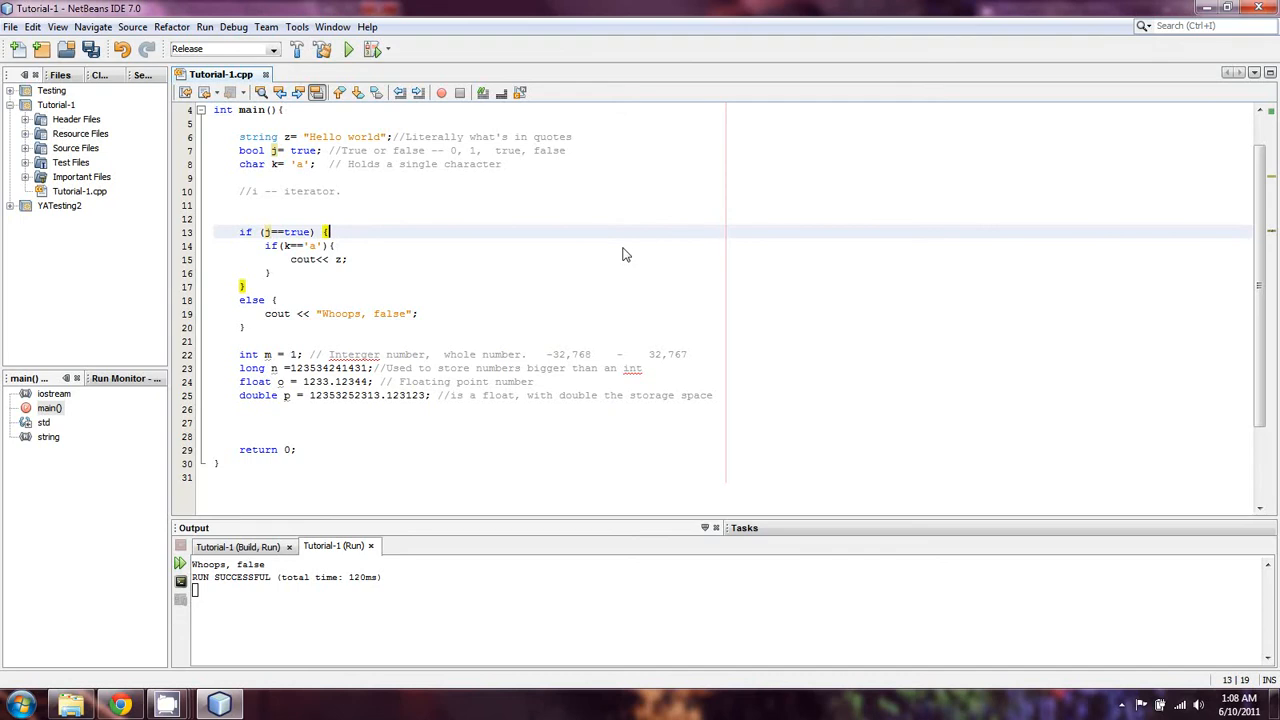
mouse_move(556, 212)
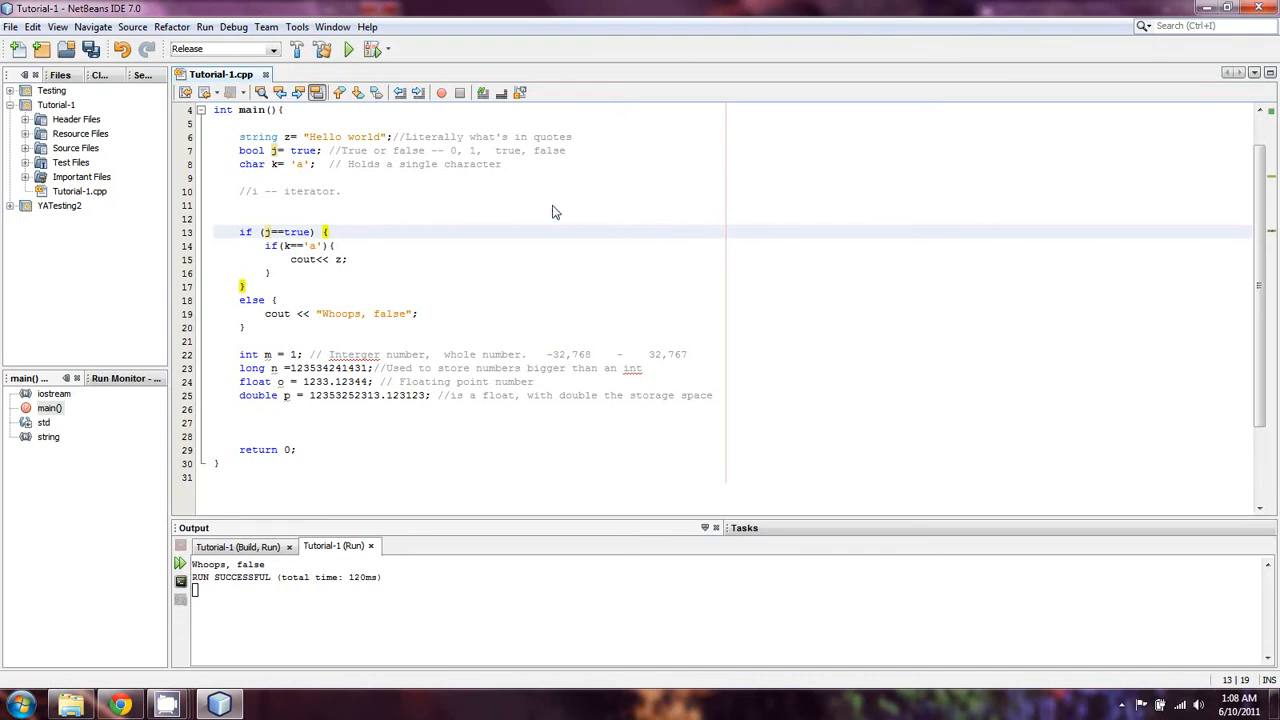
mouse_move(464, 244)
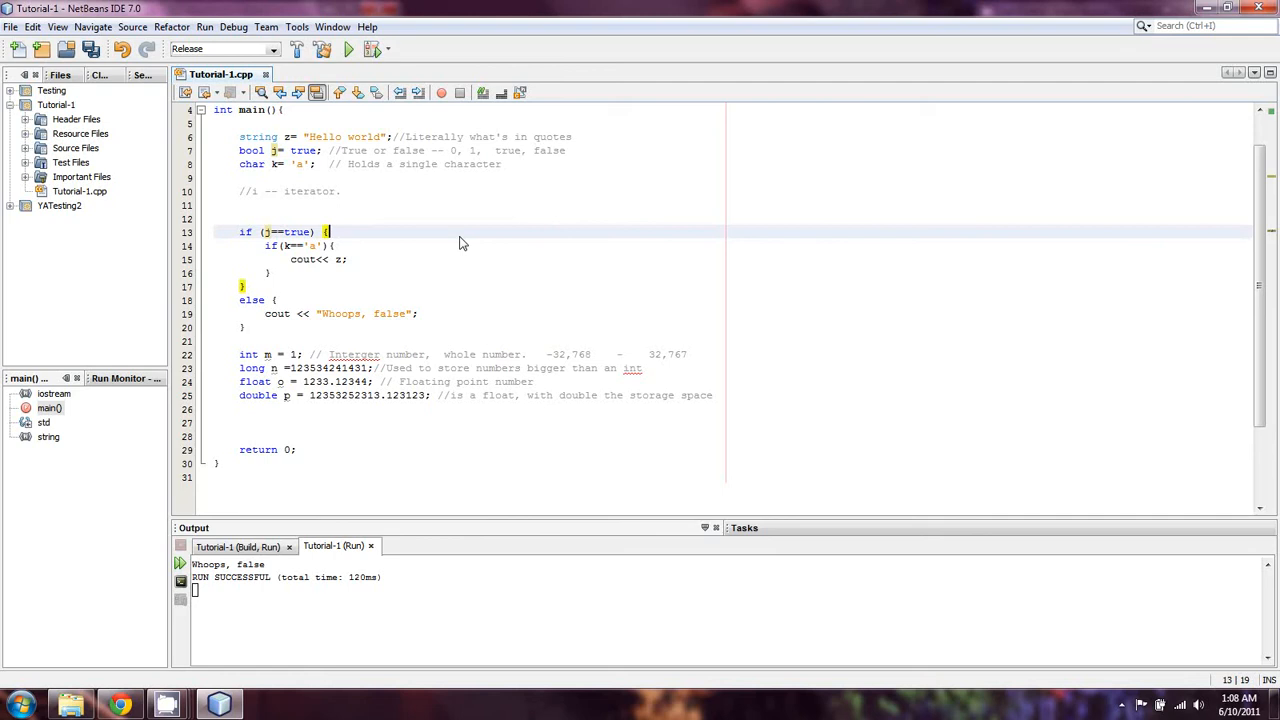
mouse_move(378, 250)
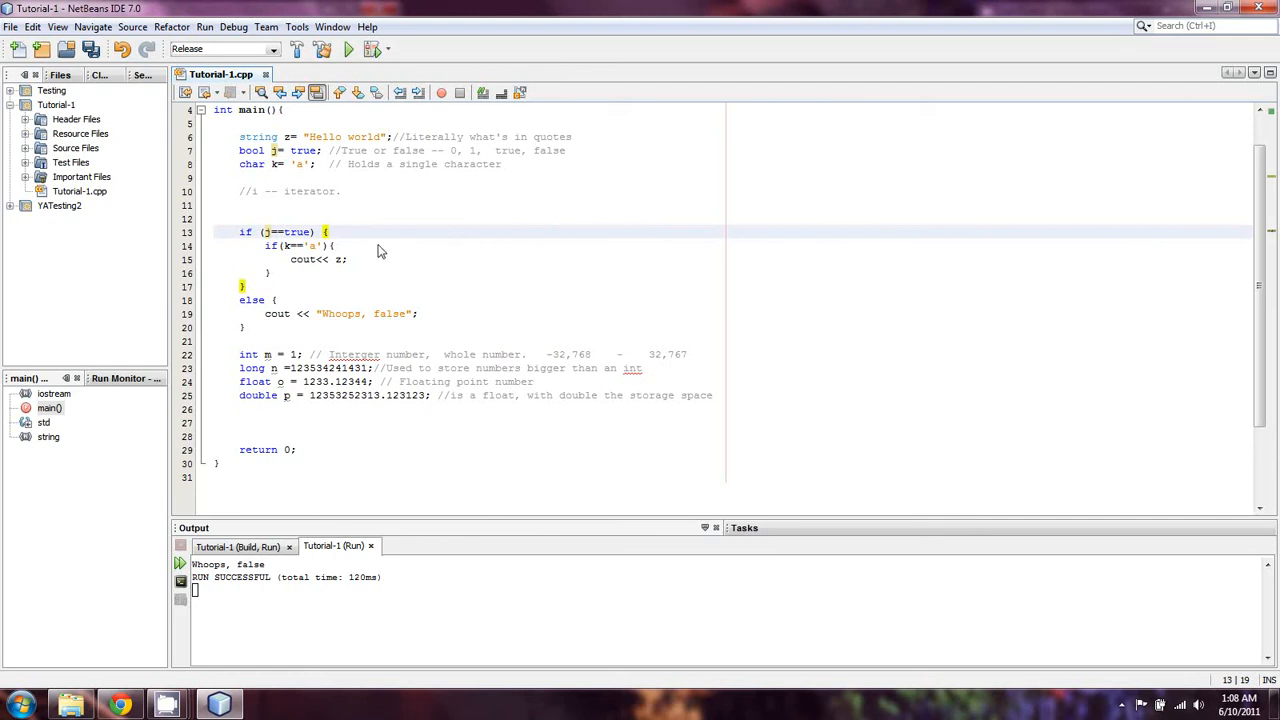
click(338, 246)
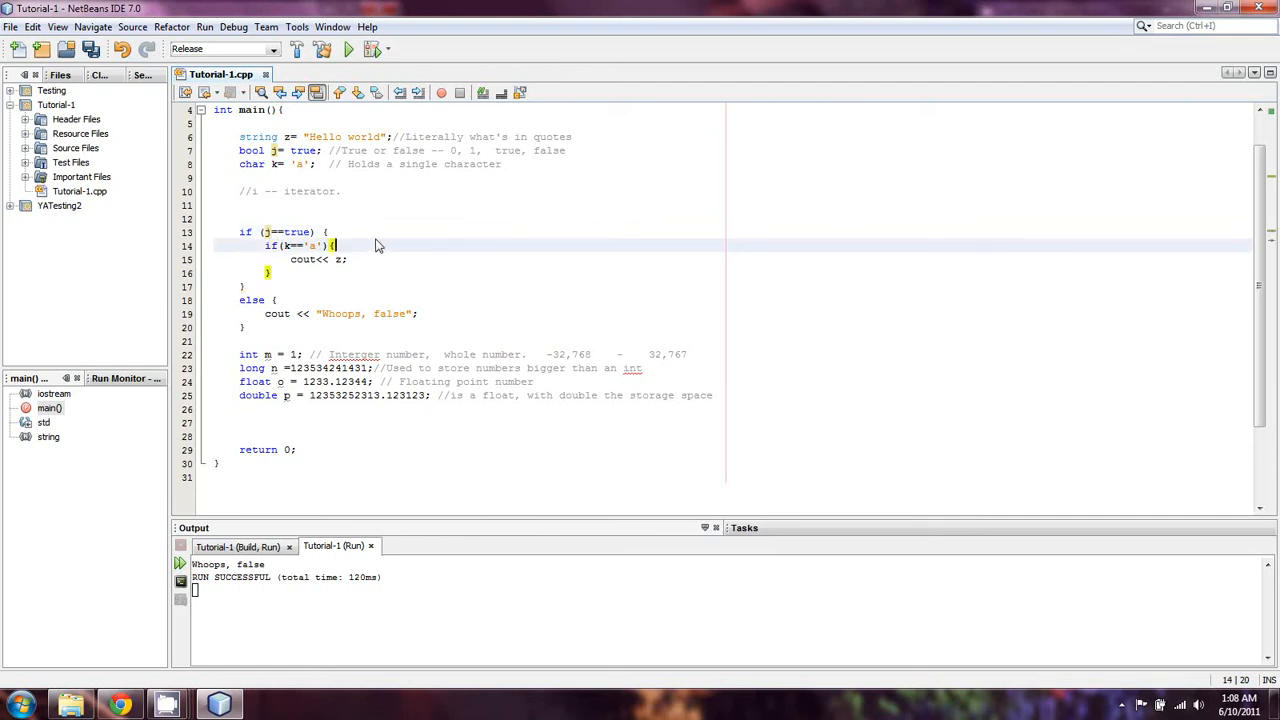
mouse_move(436, 248)
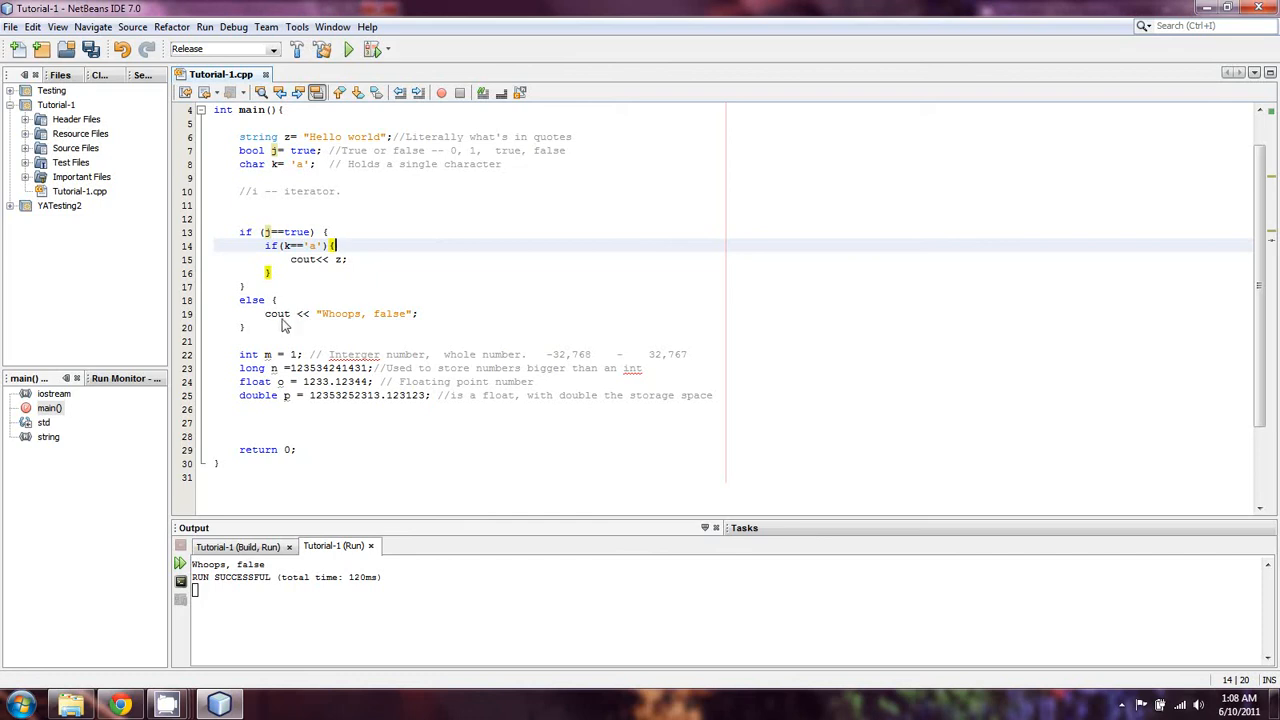
mouse_move(820, 374)
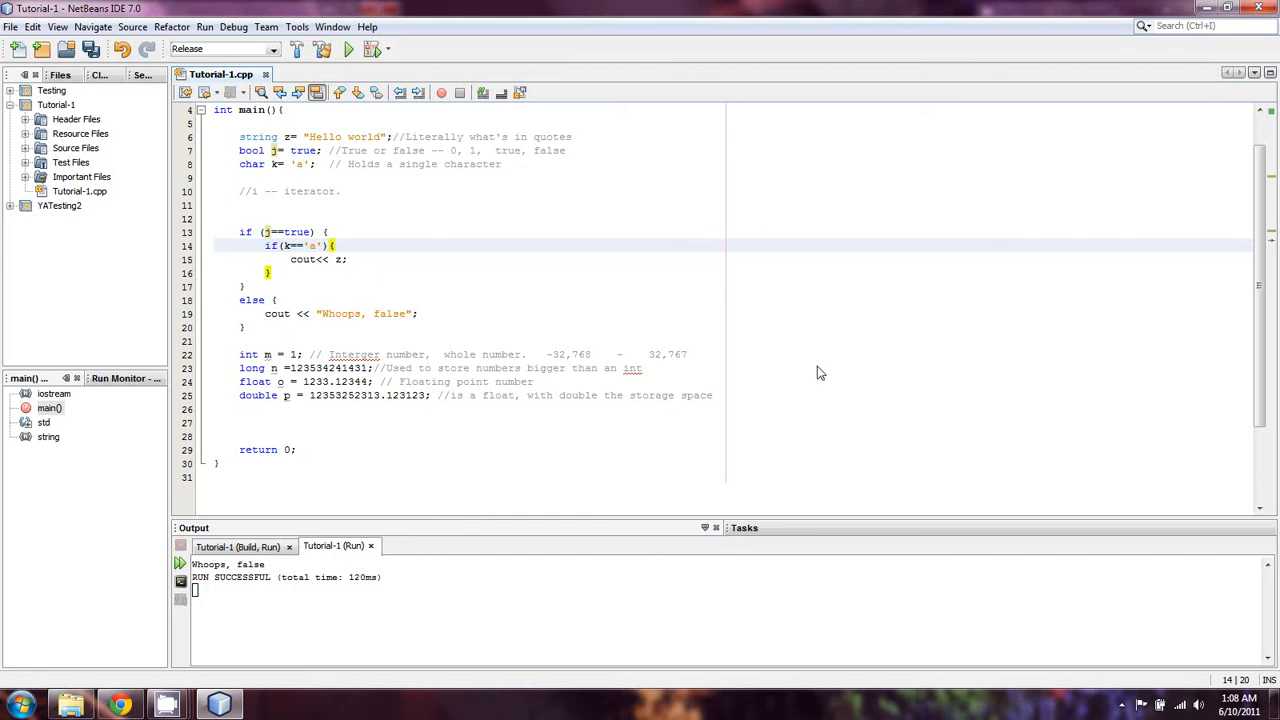
click(336, 244)
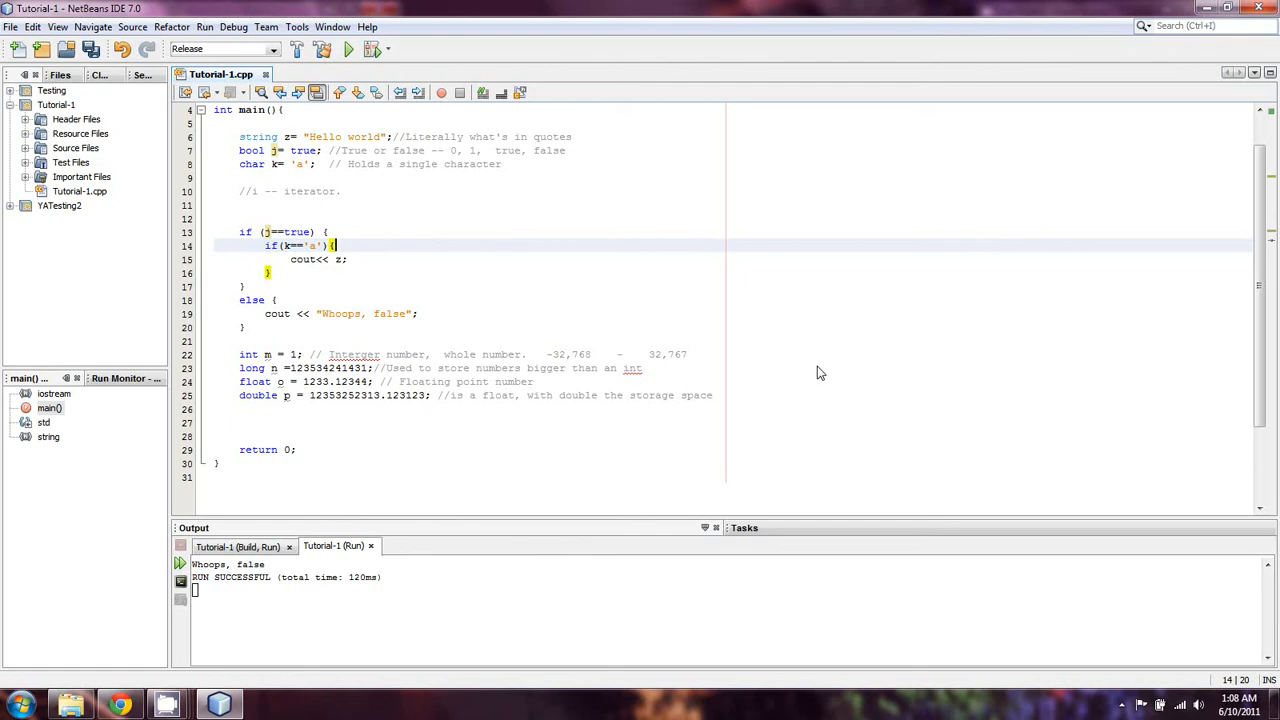
mouse_move(816, 374)
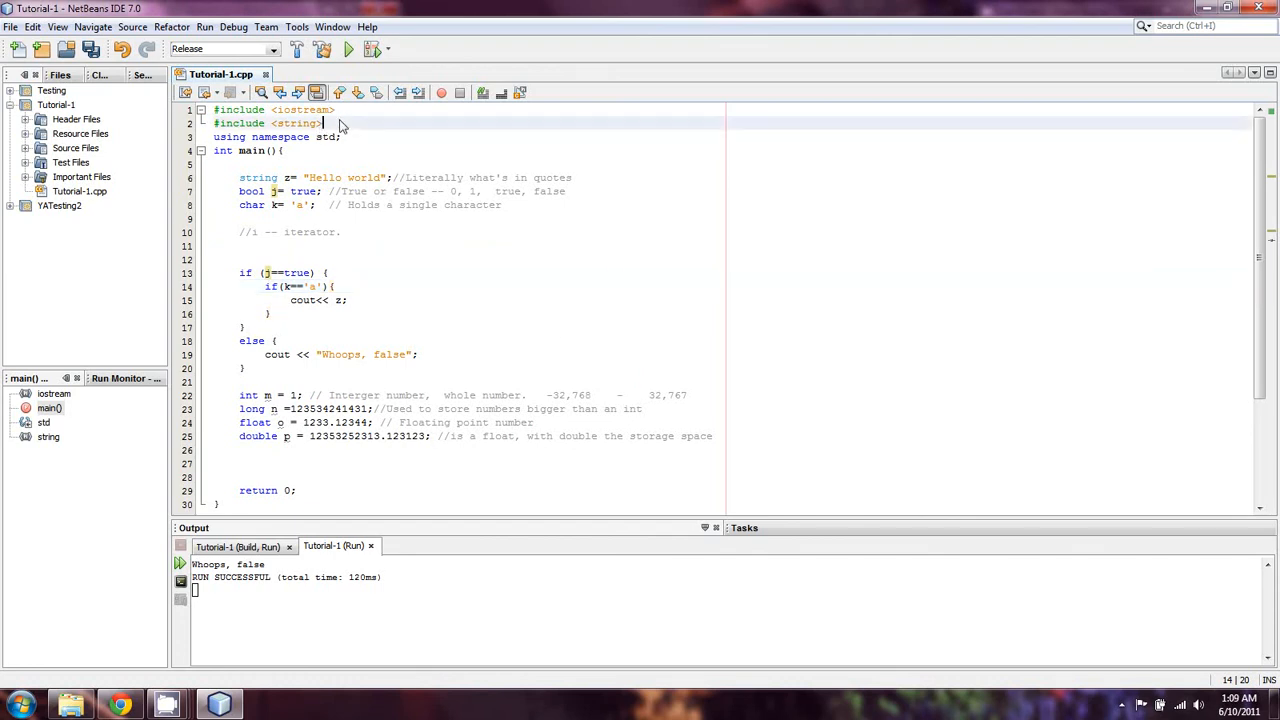
Step: Add '#include <iomanip>' at the top of the file via code completion
text(#)
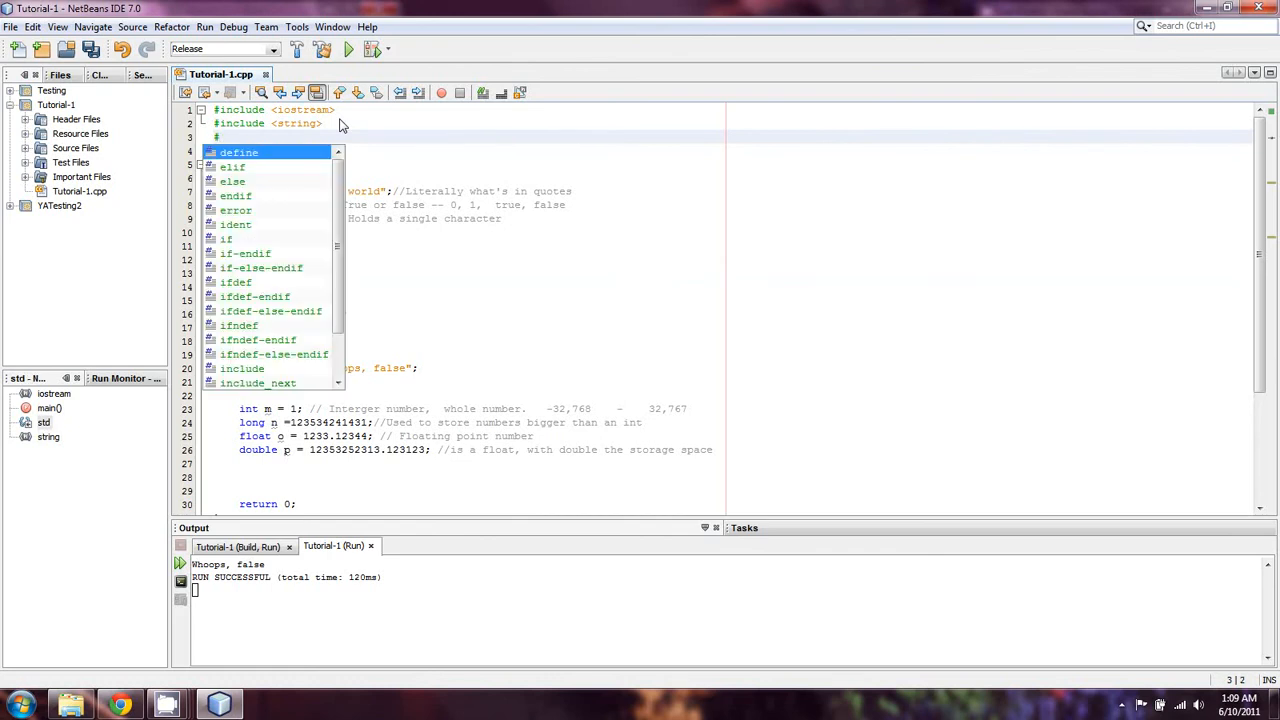
text(include)
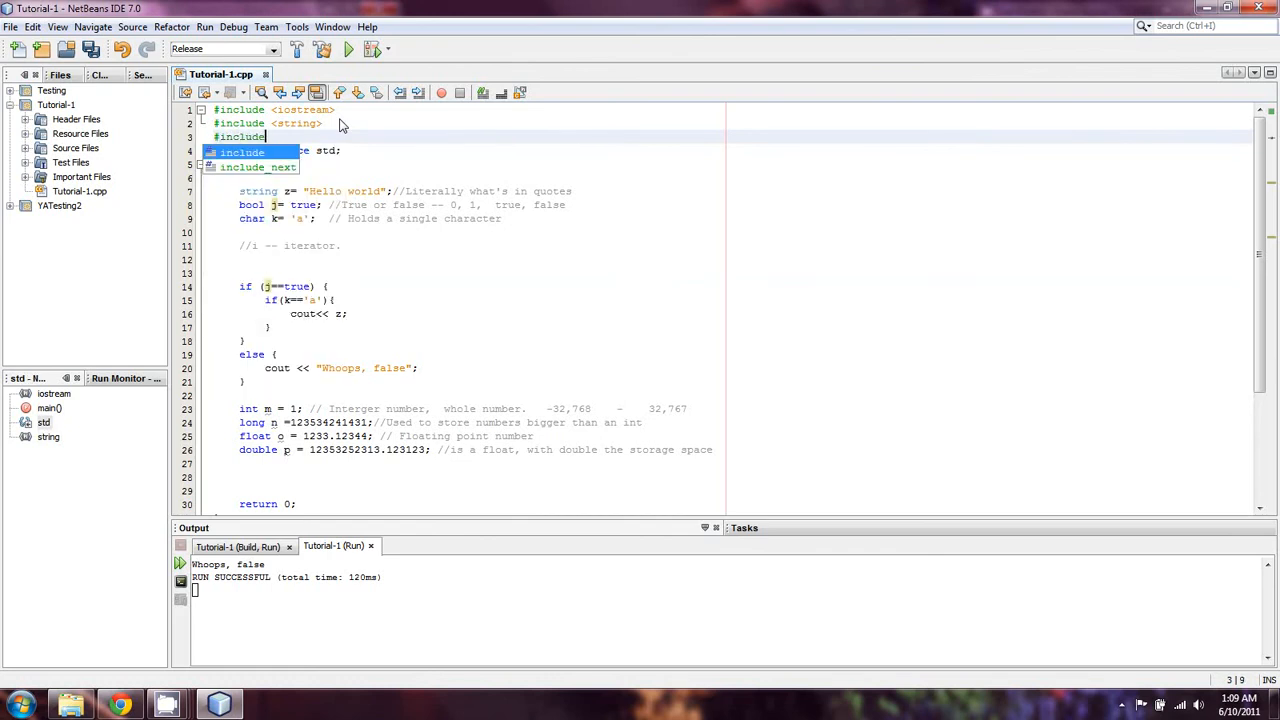
text(<io>)
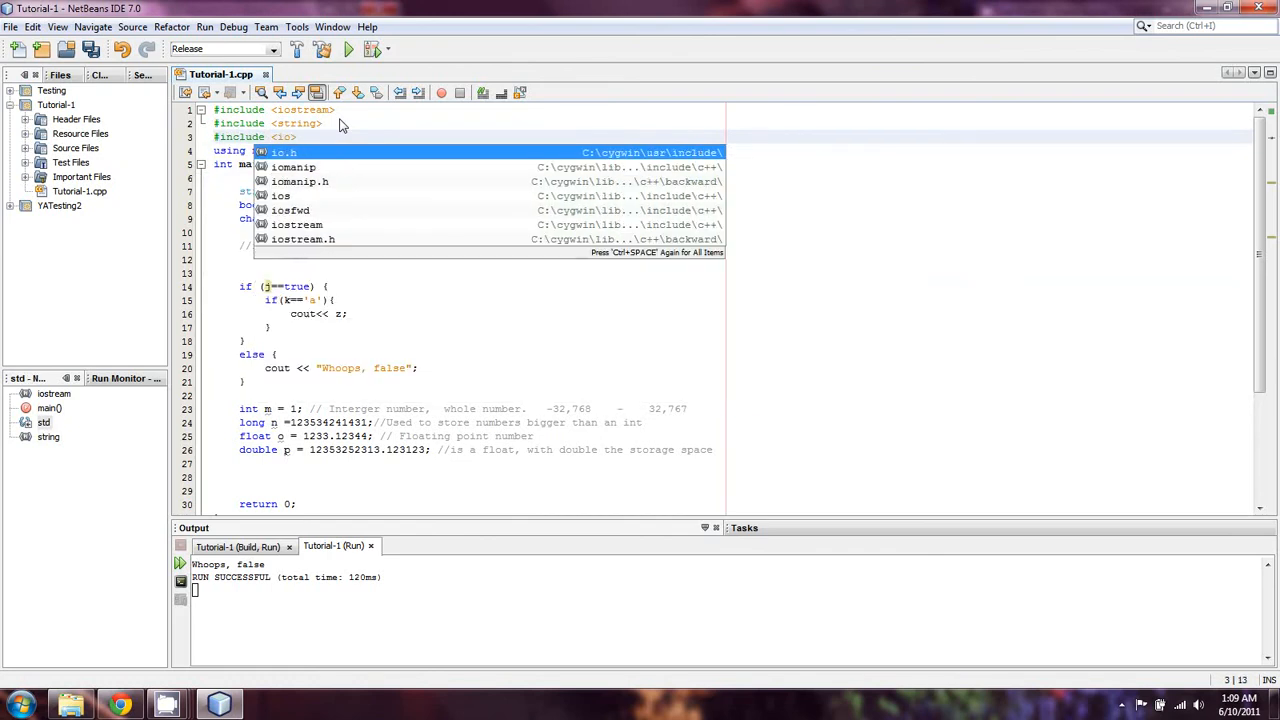
text(manip)
click(724, 476)
text(cout << )
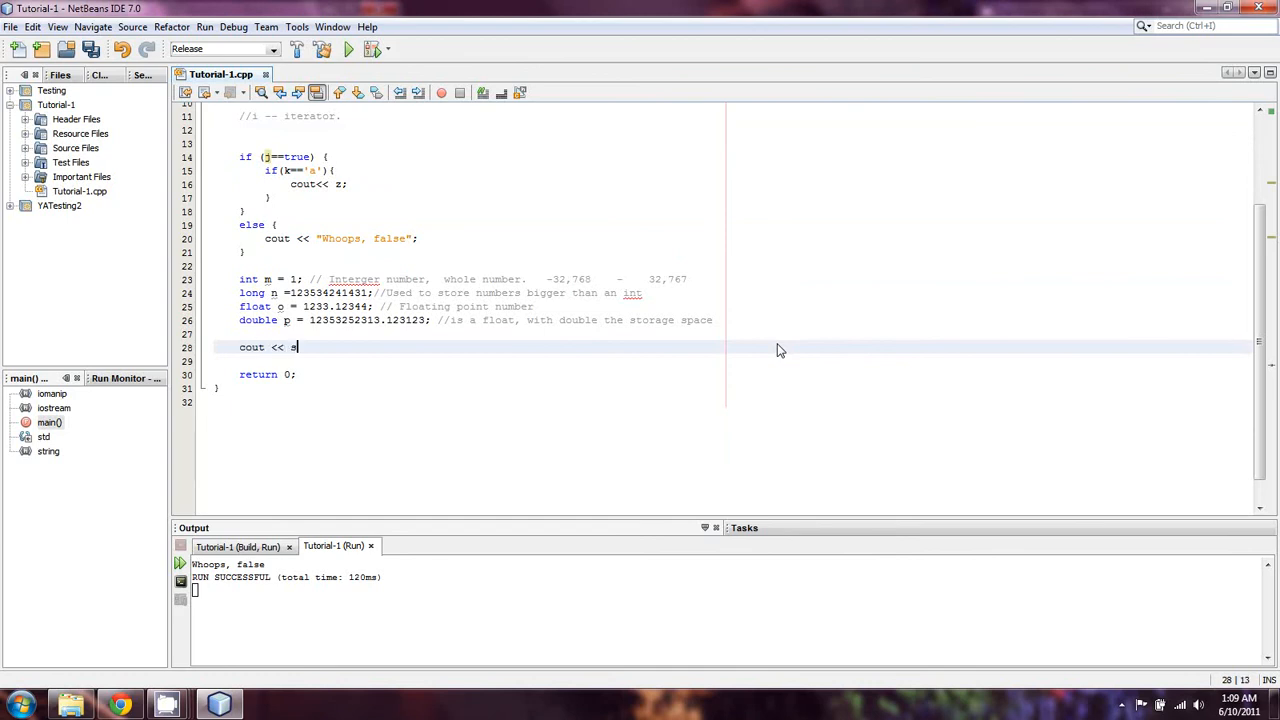
Step: Write cout << setiosflags(ios::fixed) << setiosflags(ios::showpoint) << setprecision(2);
text(setiosflag)
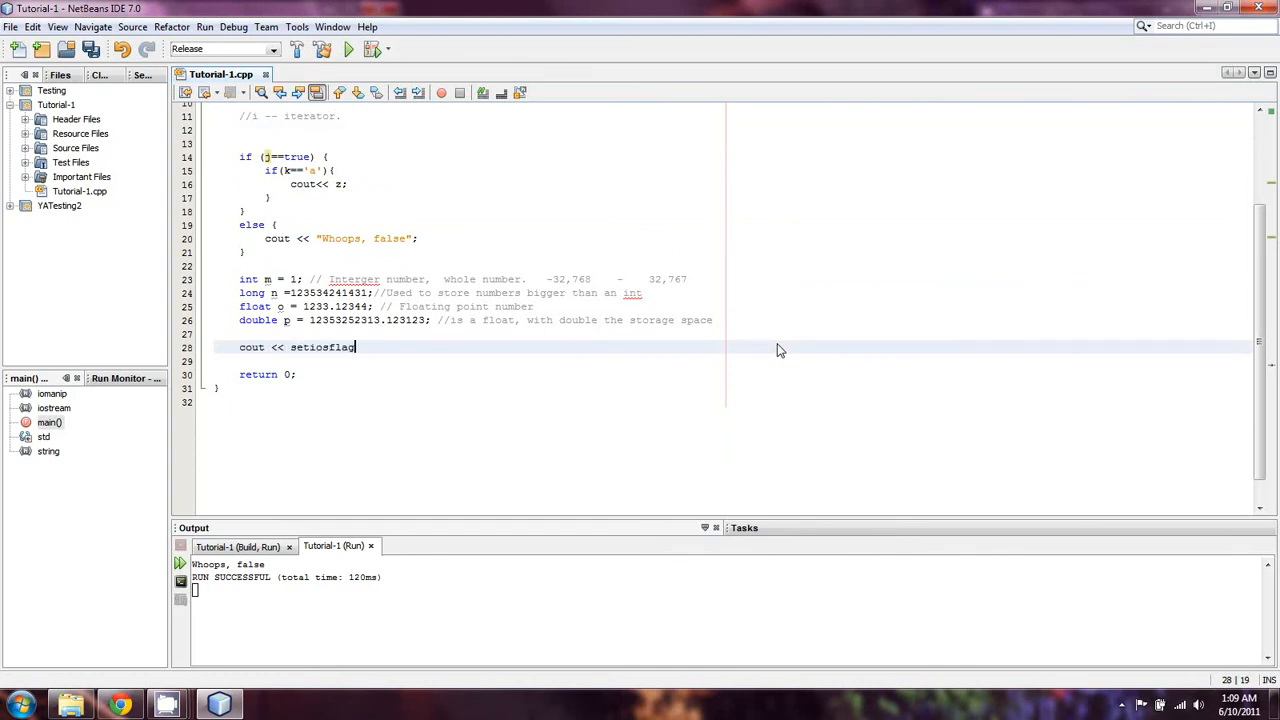
text((ios::fixed) <<s)
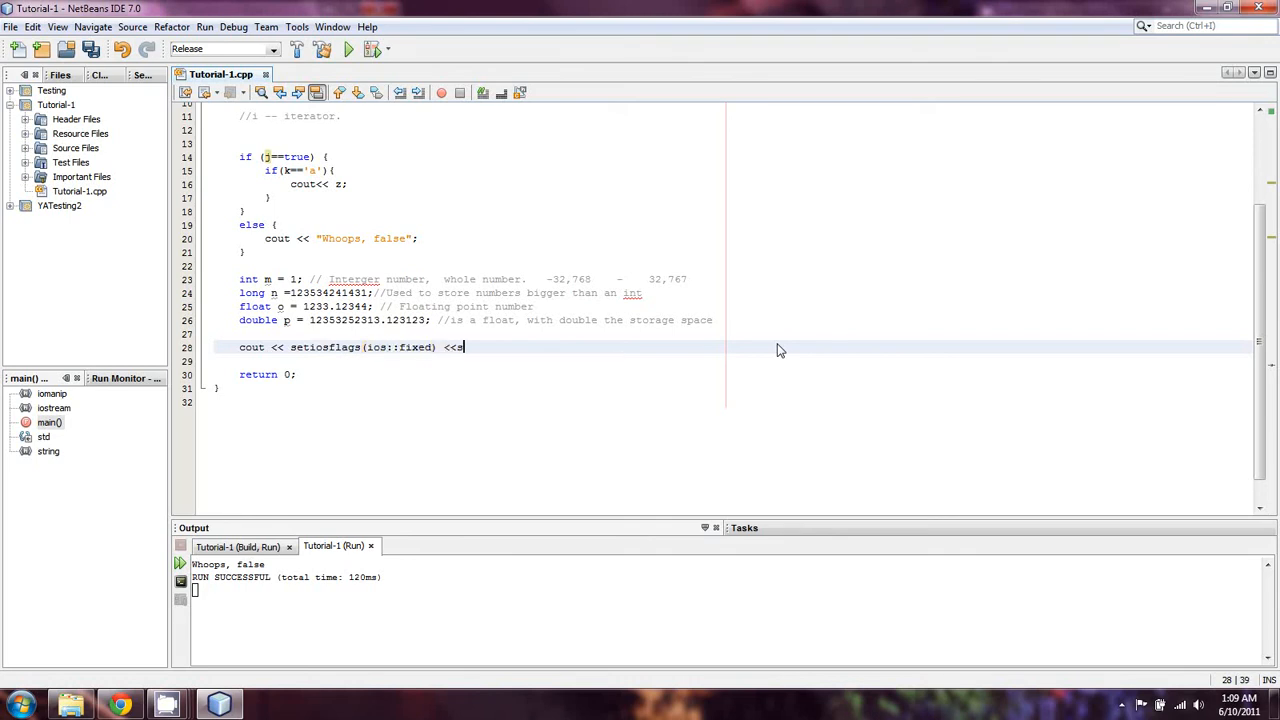
text(etiosflags)
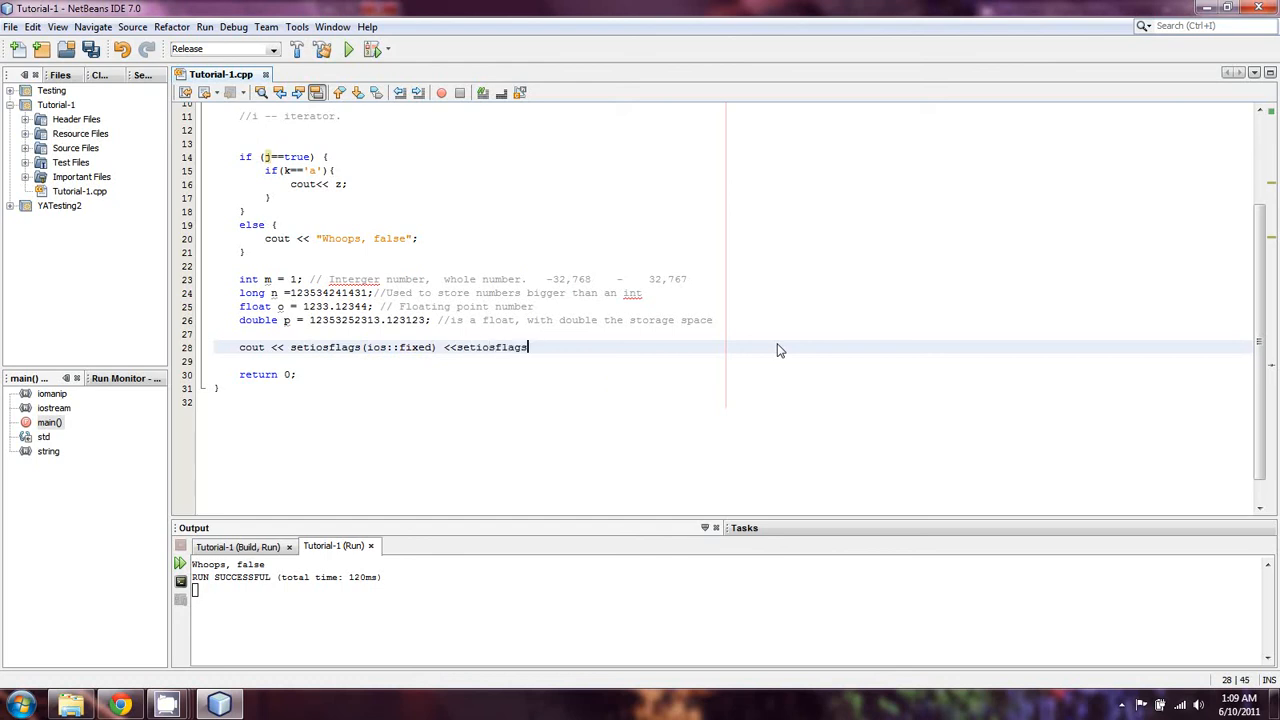
text((ios::))
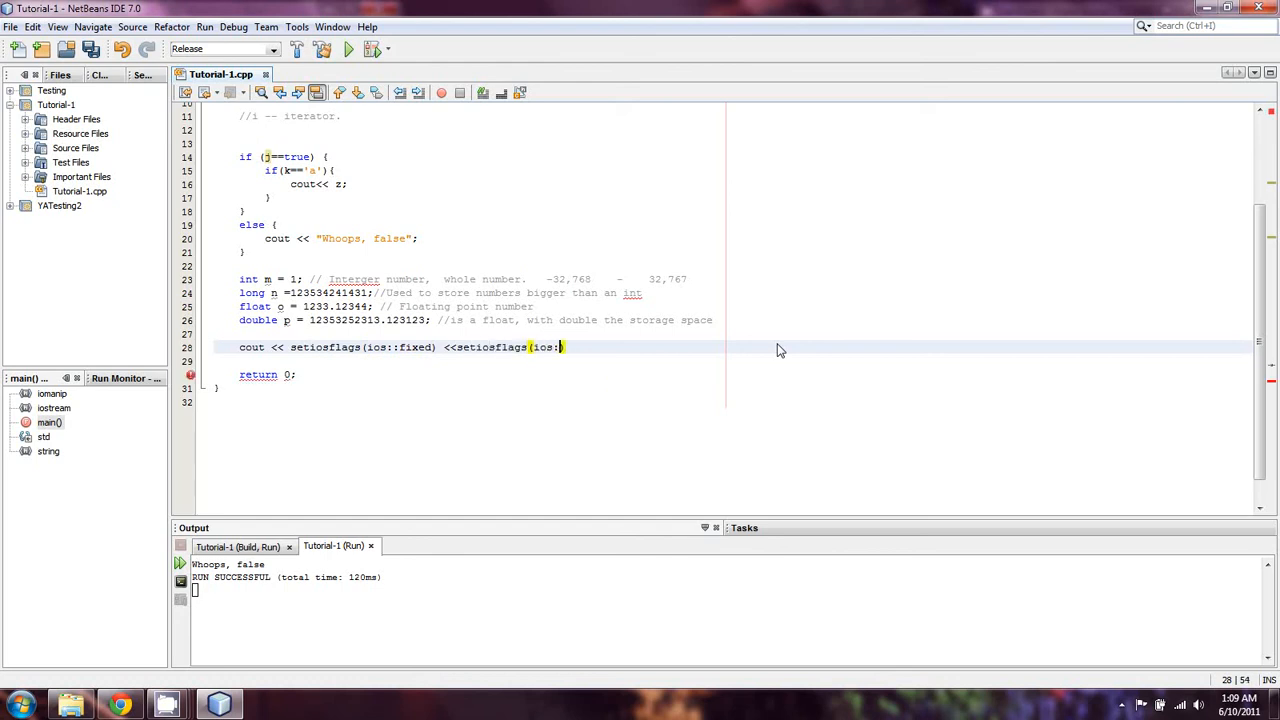
text(showpoint)
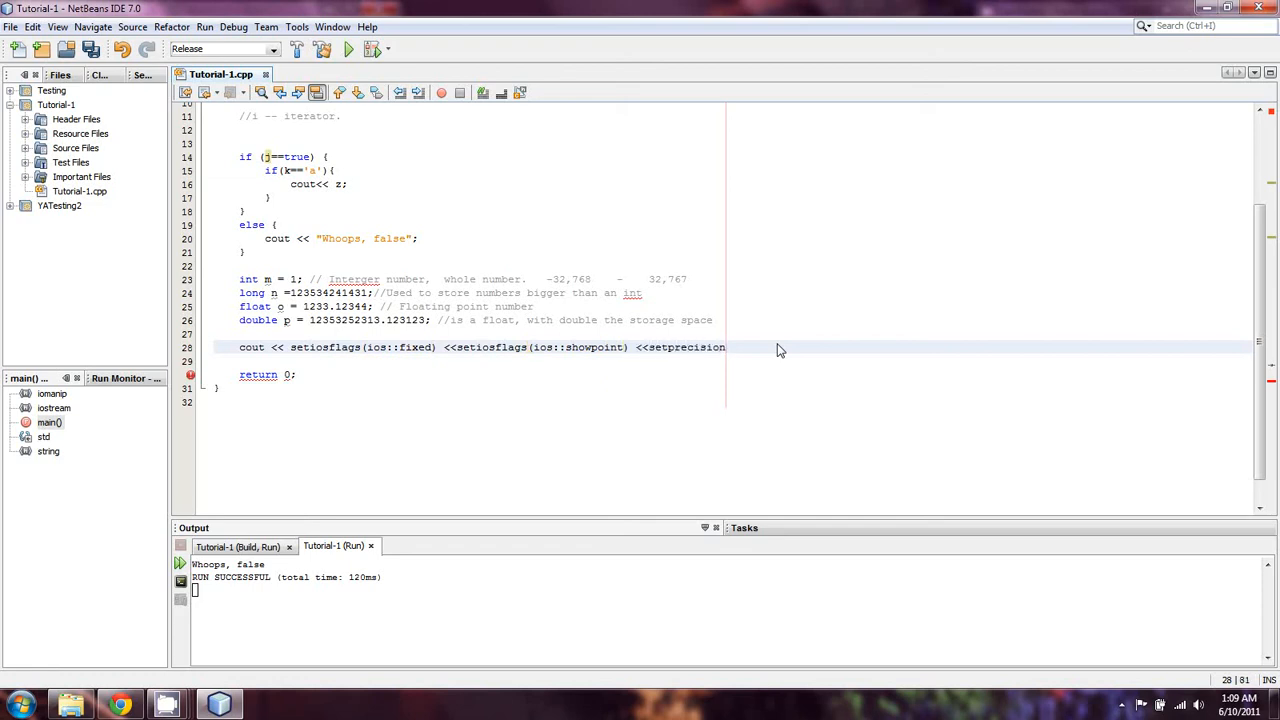
text((2))
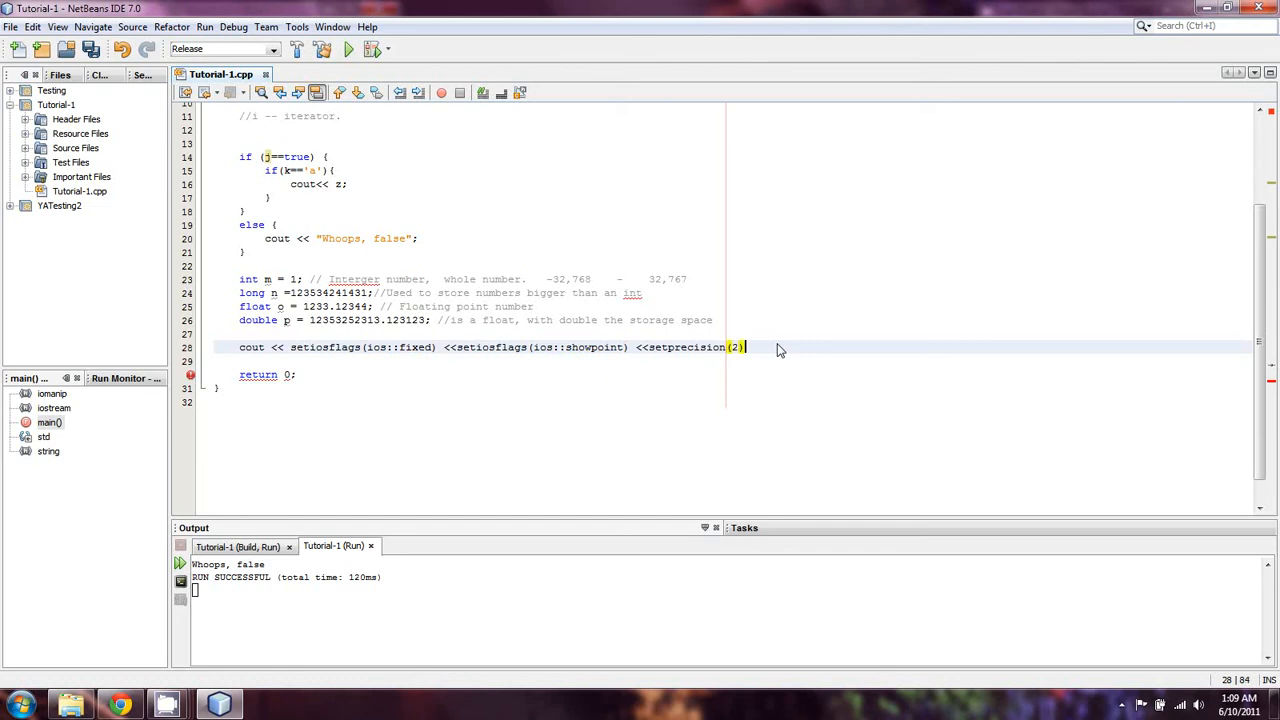
text(;)
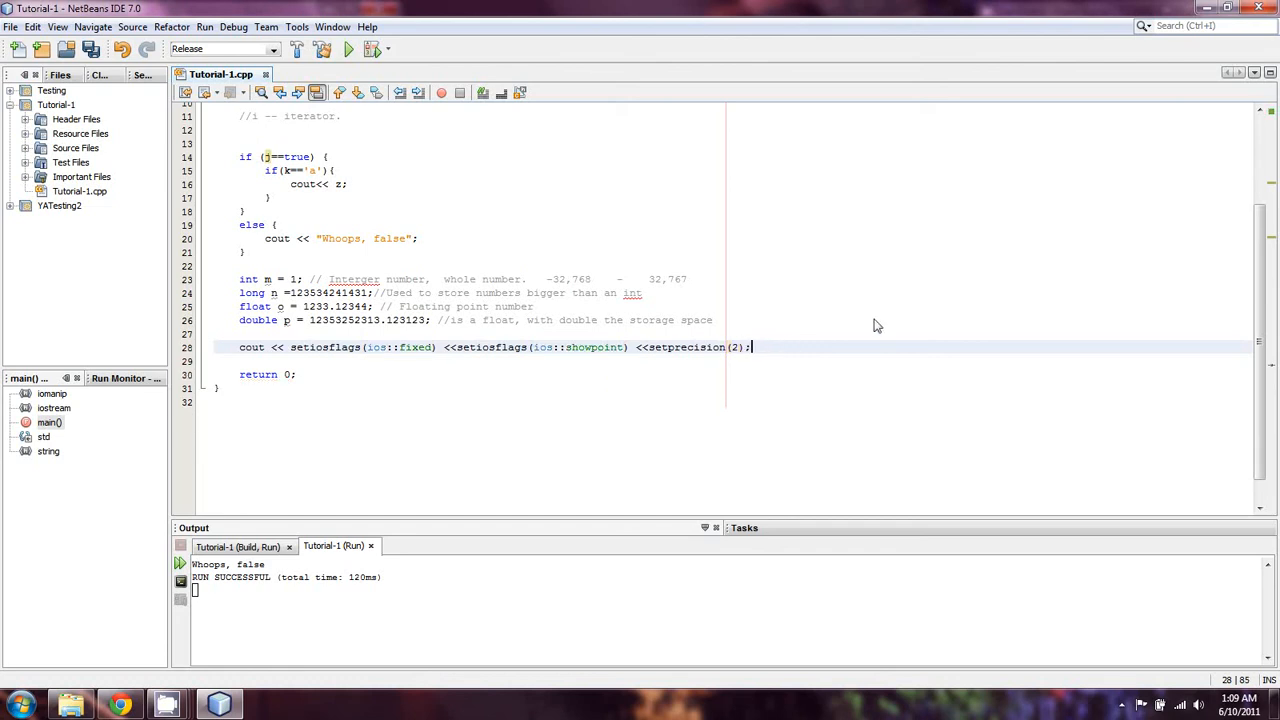
Step: Add a second statement 'cout << p;' on the next line
text(cout)
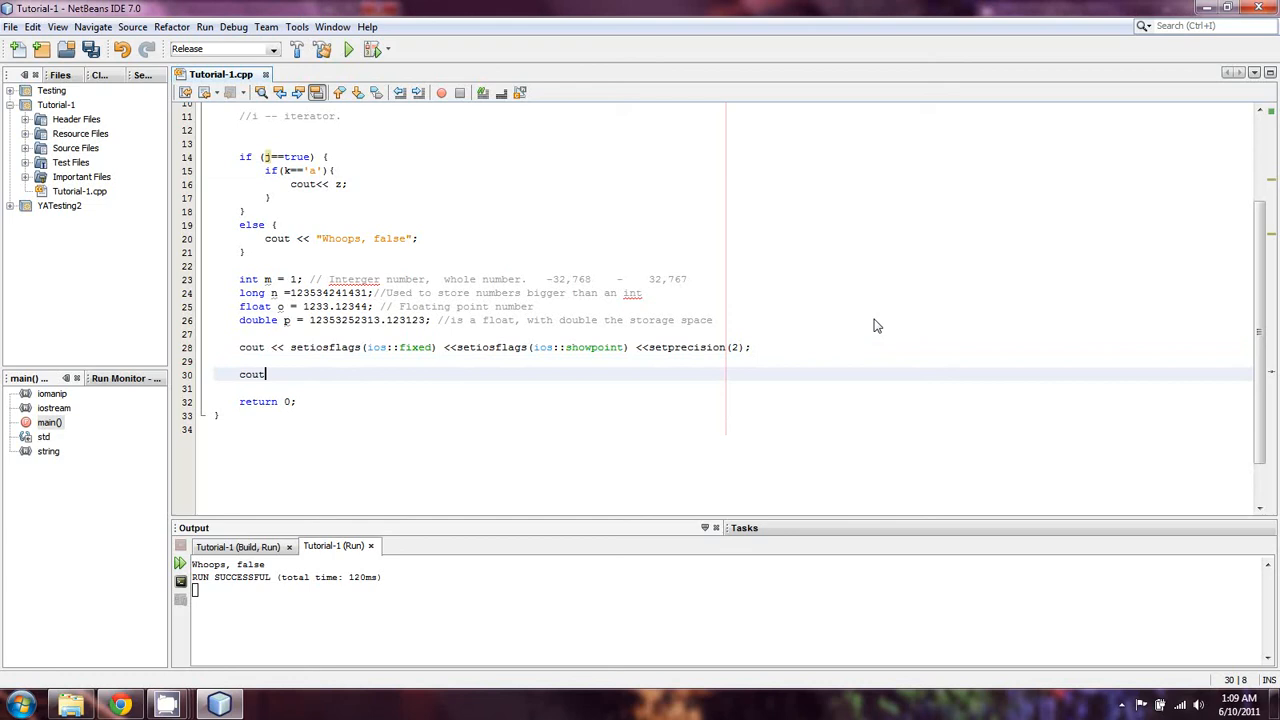
text(<<)
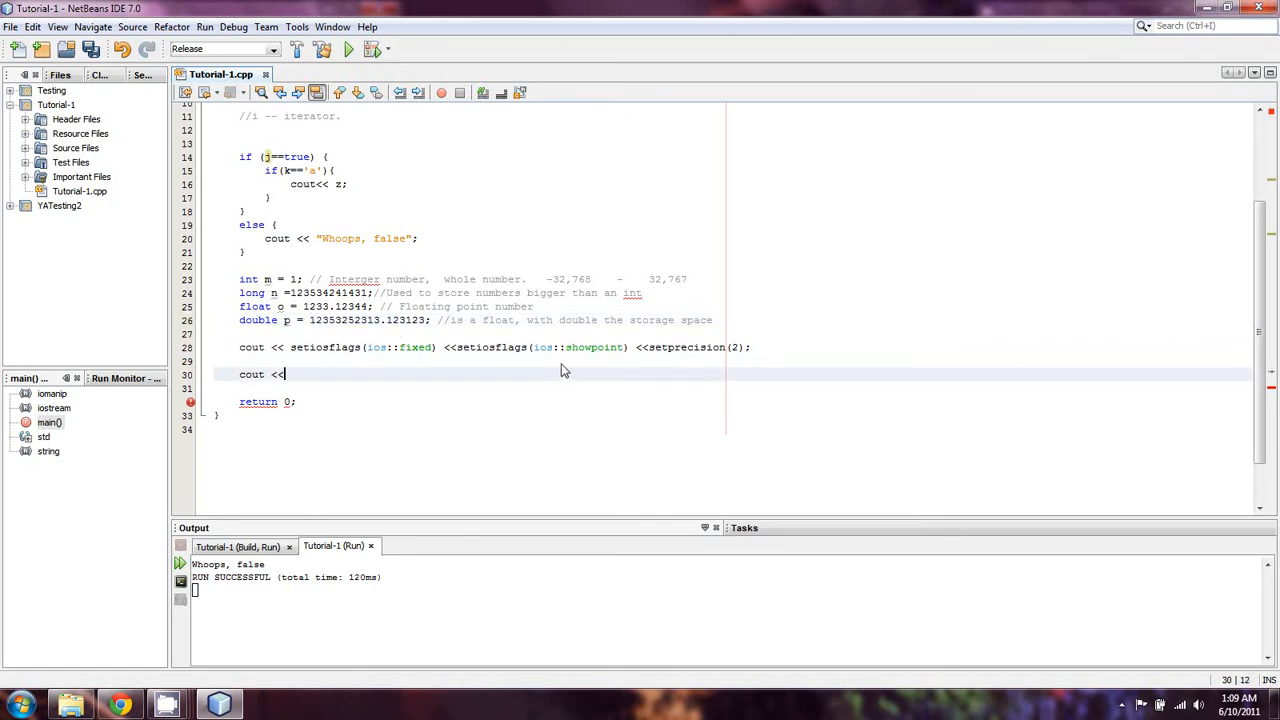
text(p;)
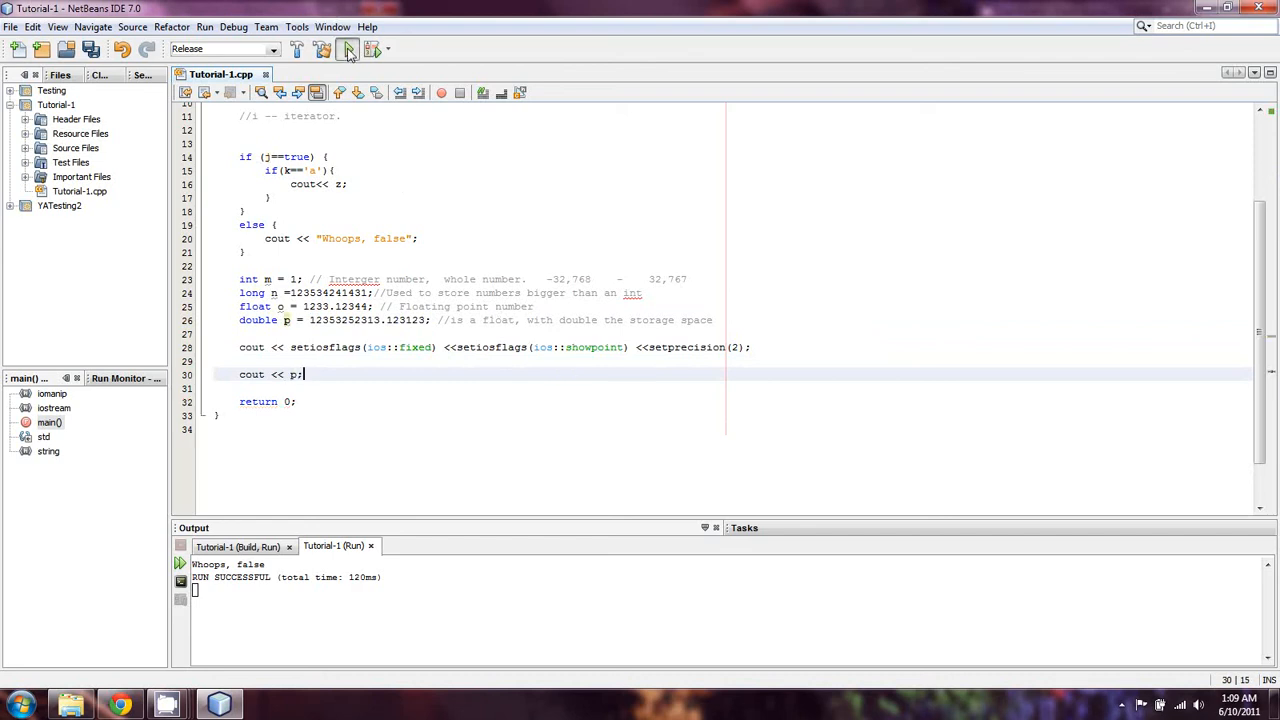
Step: Run the project, then shorten the too-large long n constant so it builds and prints 12353252313.12
click(348, 48)
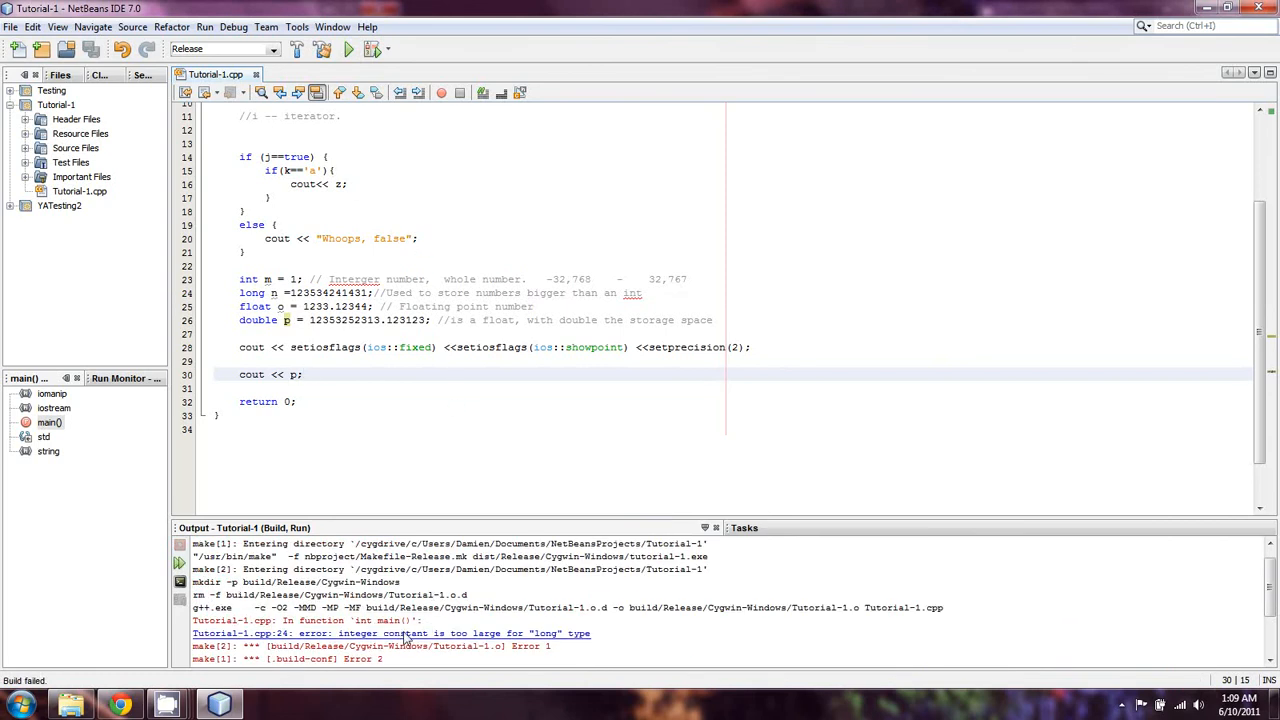
click(390, 632)
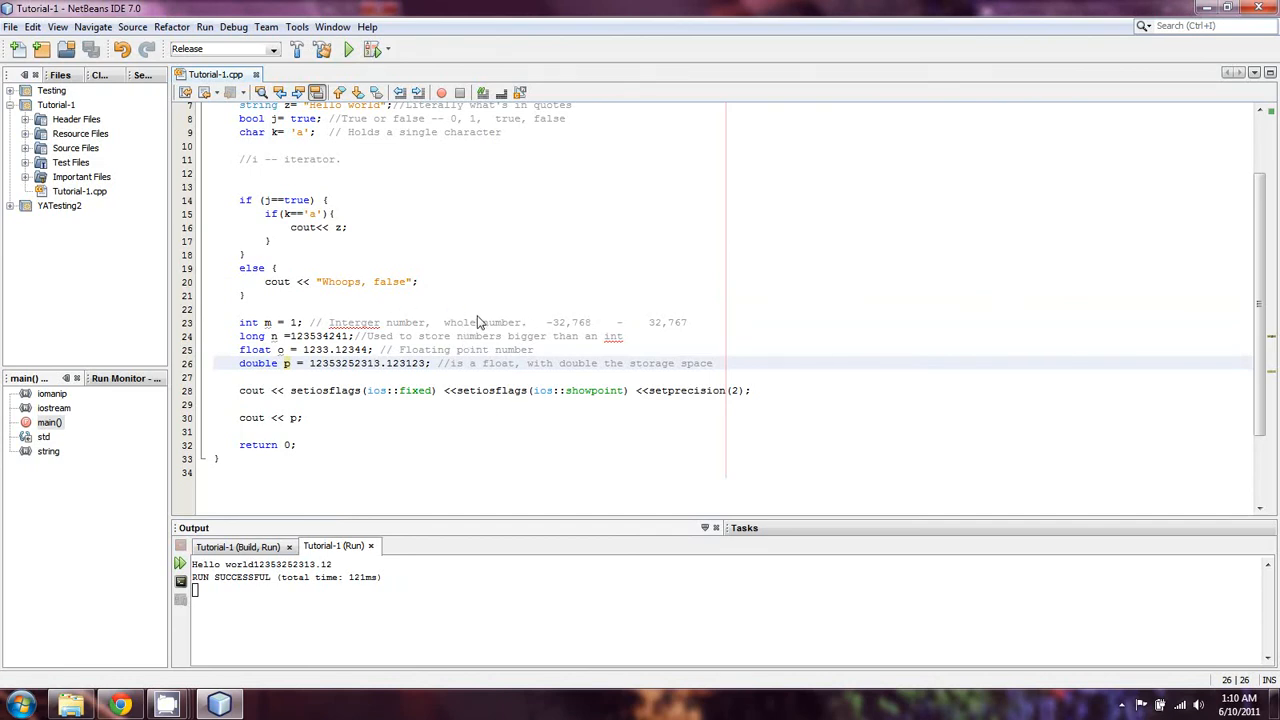
click(376, 364)
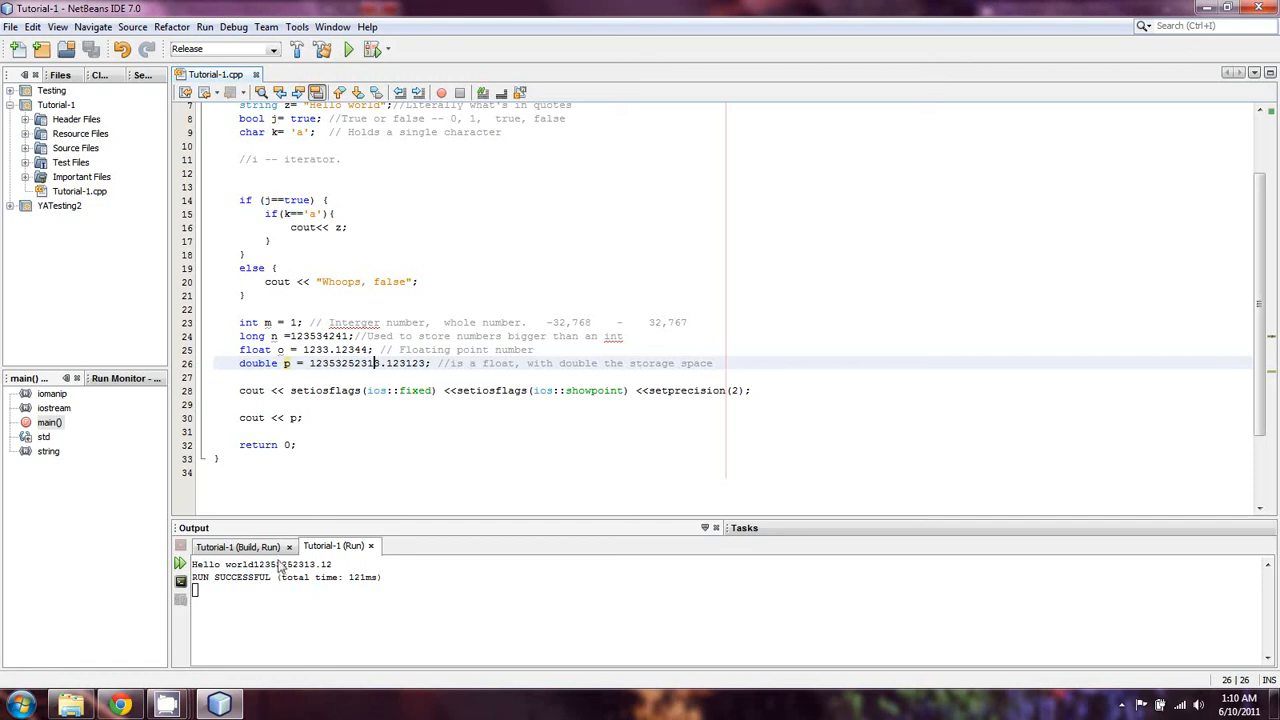
mouse_move(364, 398)
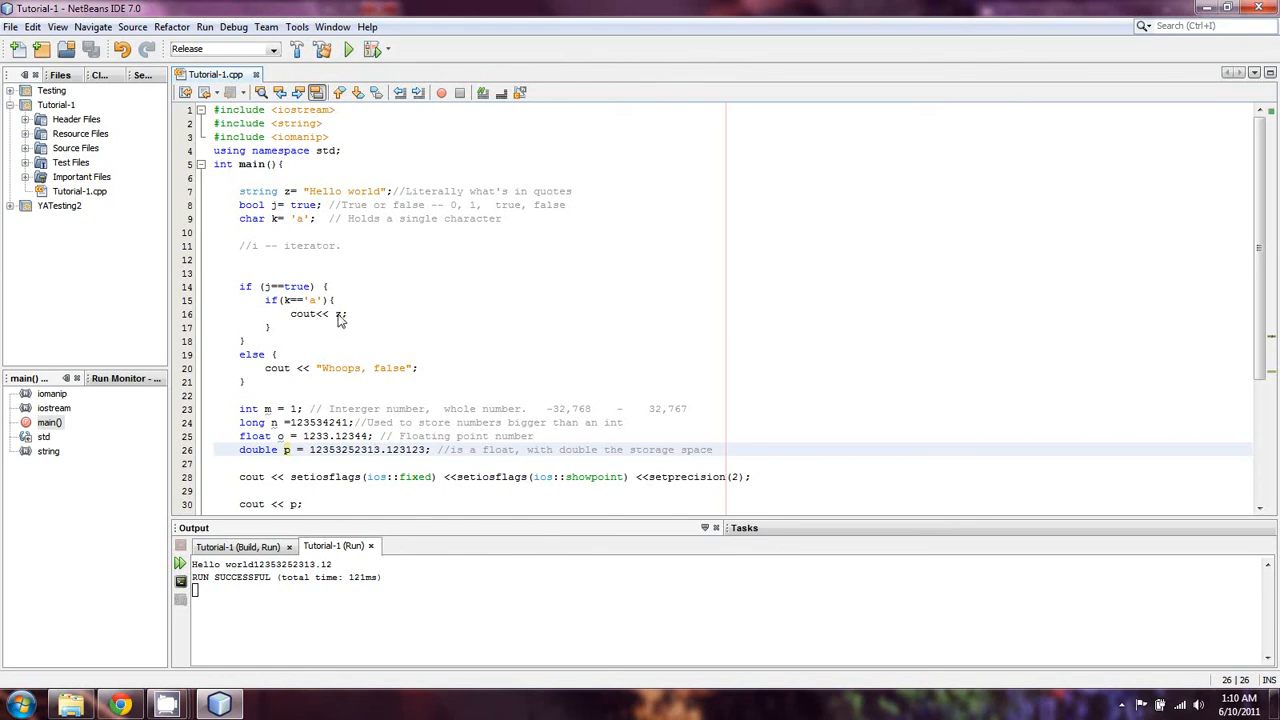
scroll(down, 3)
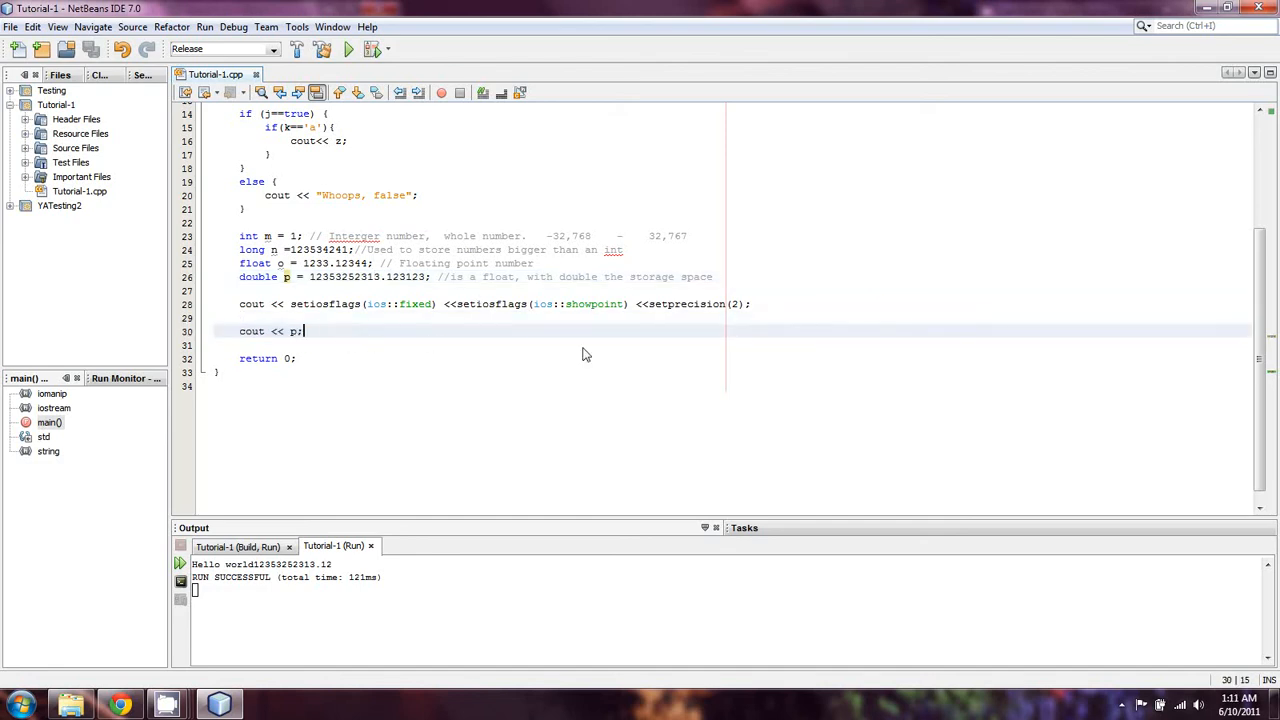
mouse_move(652, 356)
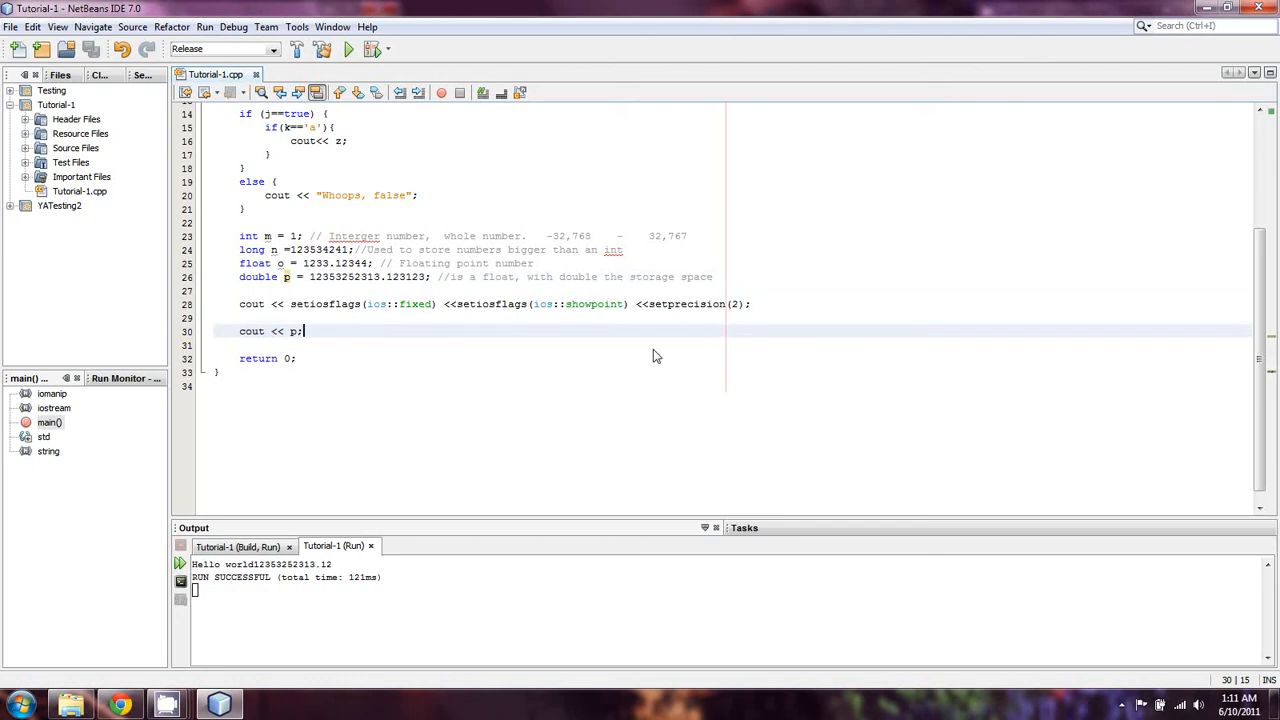